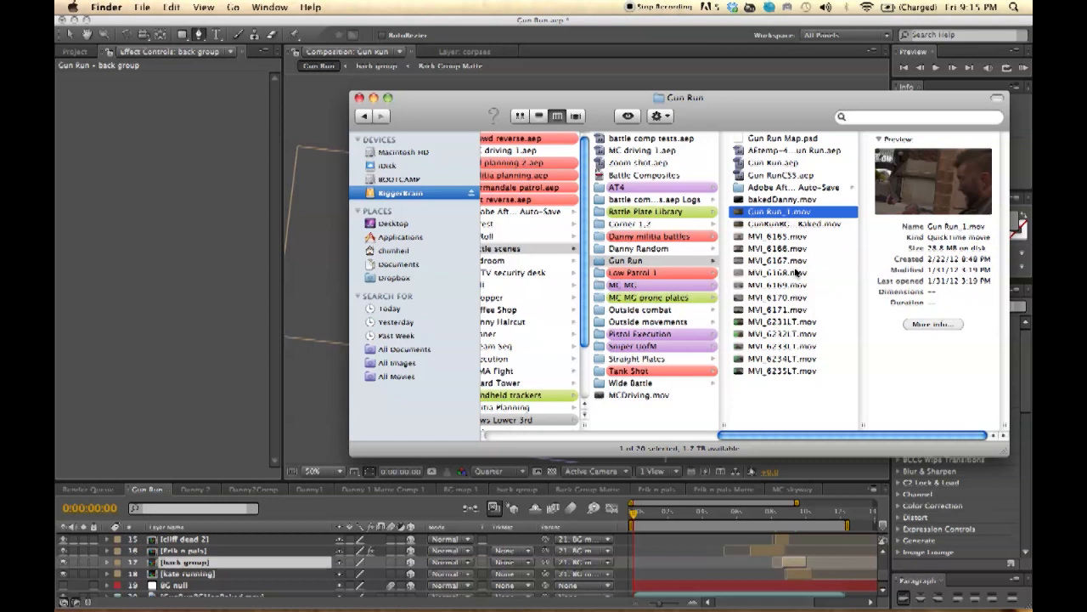
{"action": "mouse_move", "coordinate": [802, 258]}
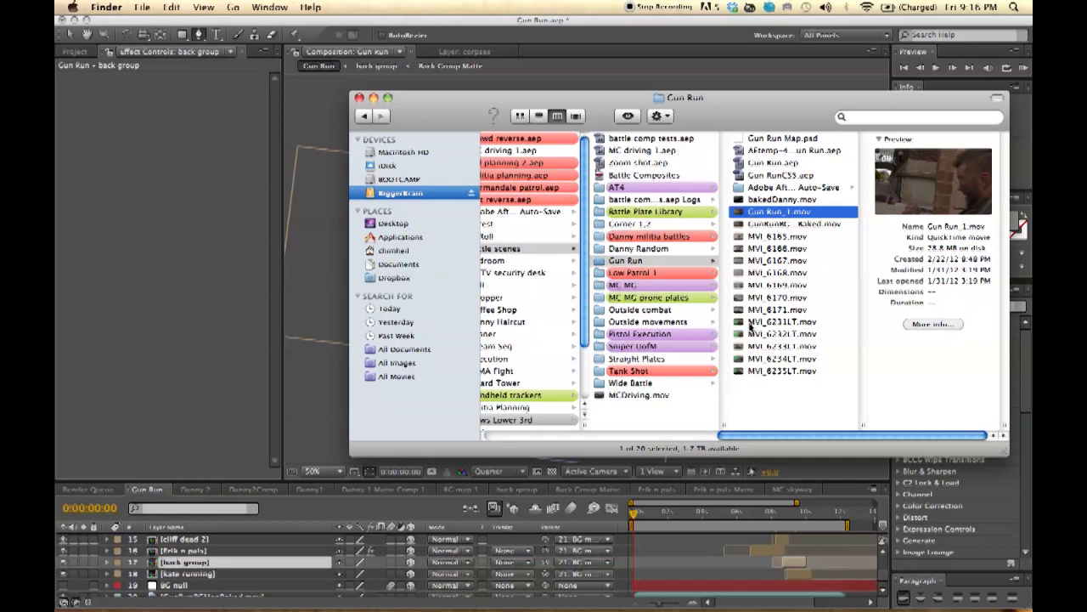
{"action": "mouse_move", "coordinate": [805, 268]}
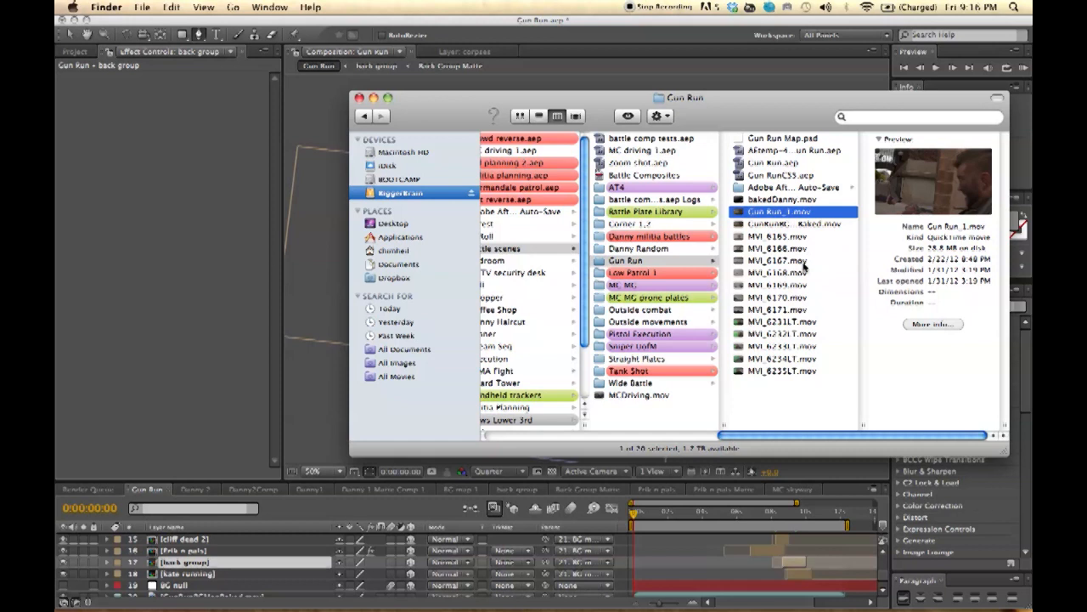
{"action": "mouse_move", "coordinate": [812, 258]}
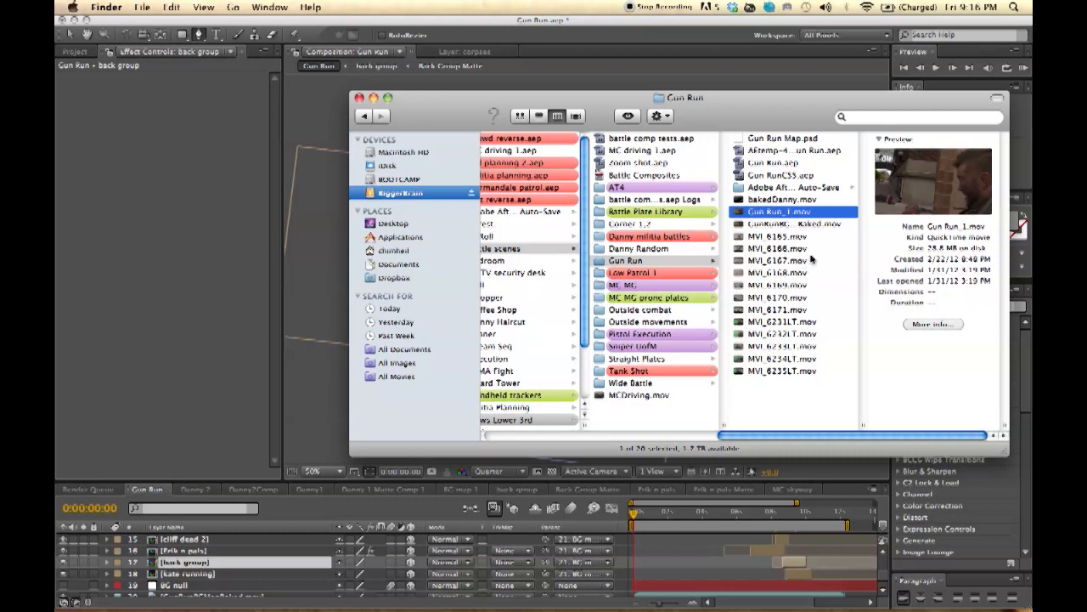
{"action": "mouse_move", "coordinate": [825, 219]}
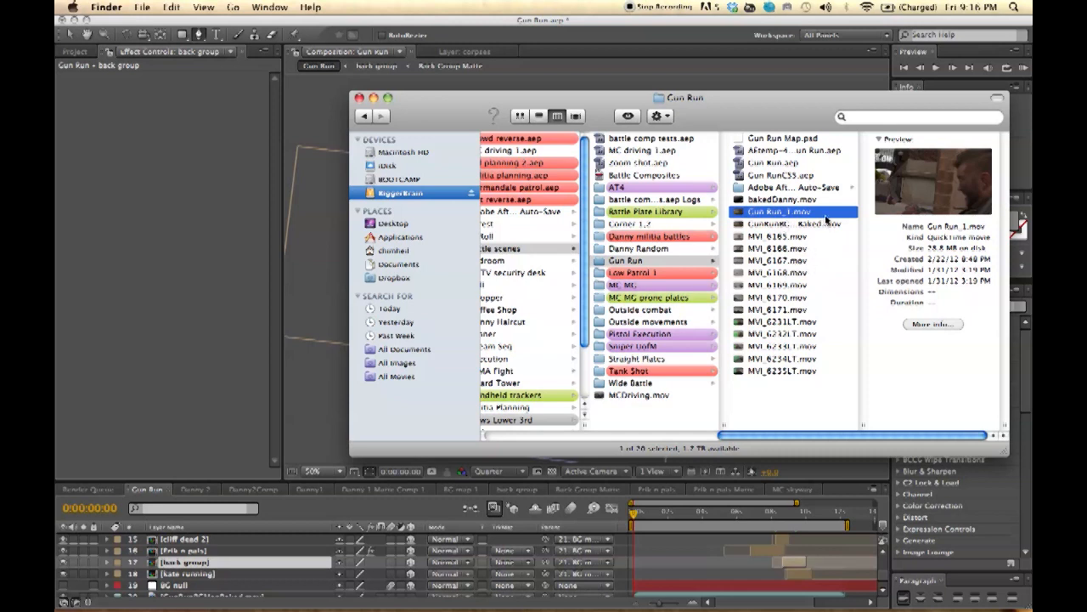
{"action": "mouse_move", "coordinate": [826, 214]}
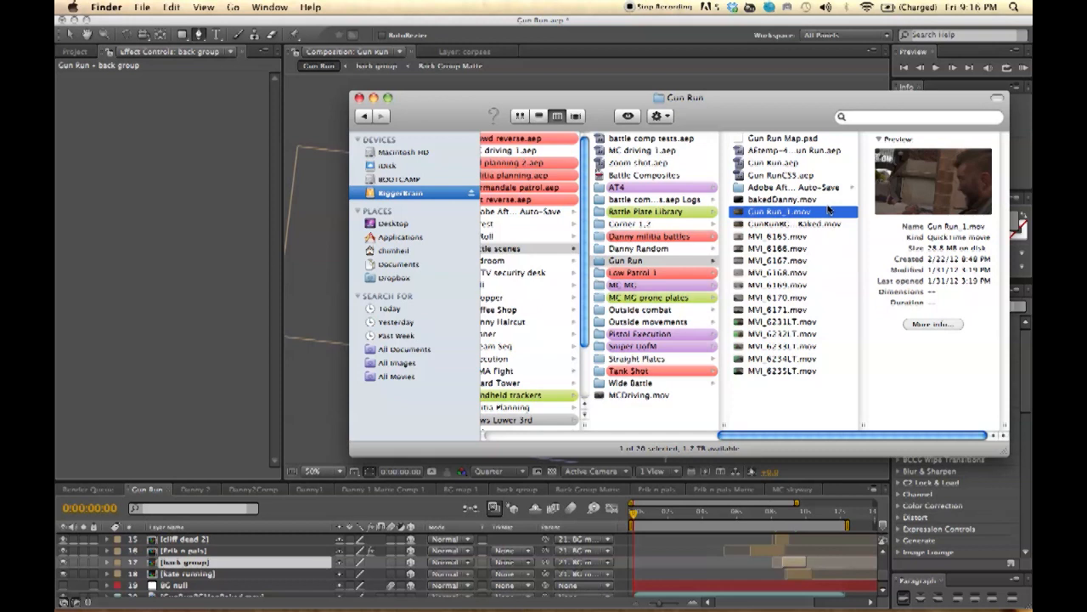
{"action": "mouse_move", "coordinate": [900, 243]}
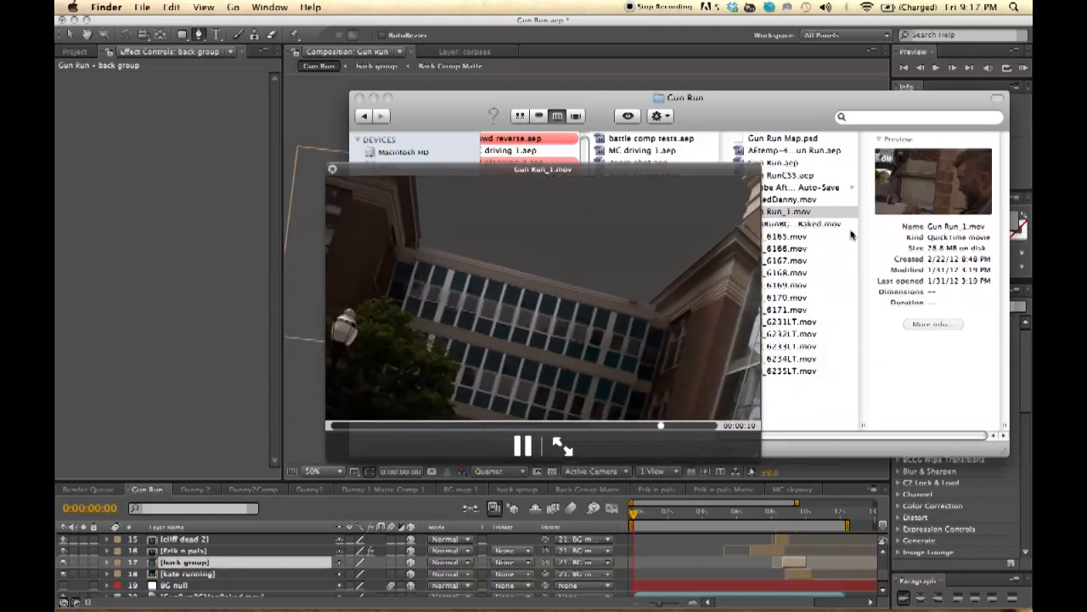
Step: Dismiss the Quick Look preview of Gun Run_1.mov after reviewing the footage
{"action": "left_click", "coordinate": [524, 445]}
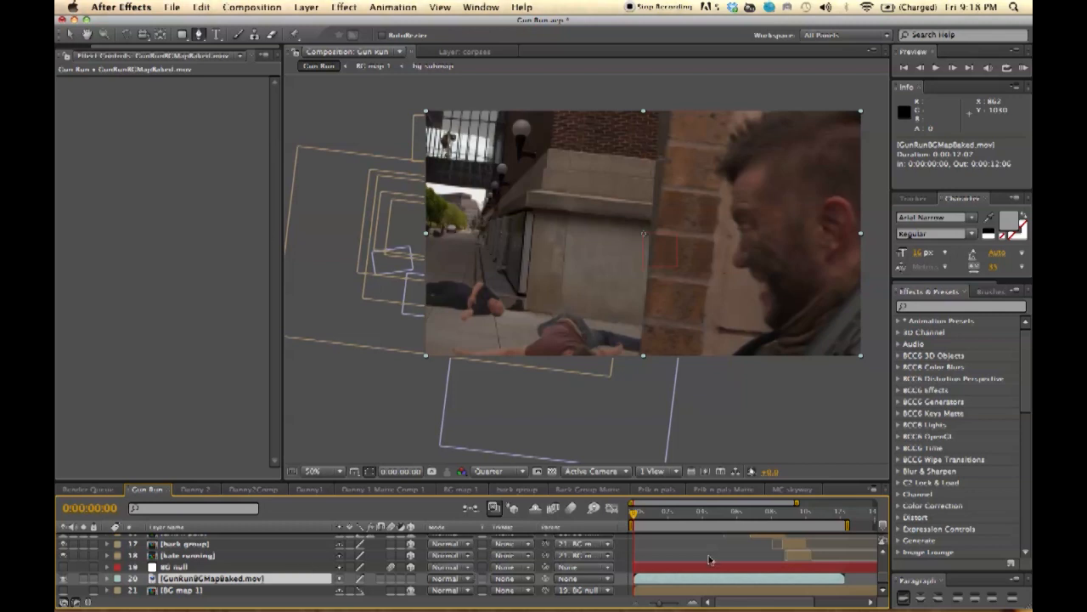
Step: Enter the Danny1 precomp, scrub its matte comp to a late frame near 14:10, and return to Danny1
{"action": "scroll", "scroll_direction": "up", "scroll_amount": 3}
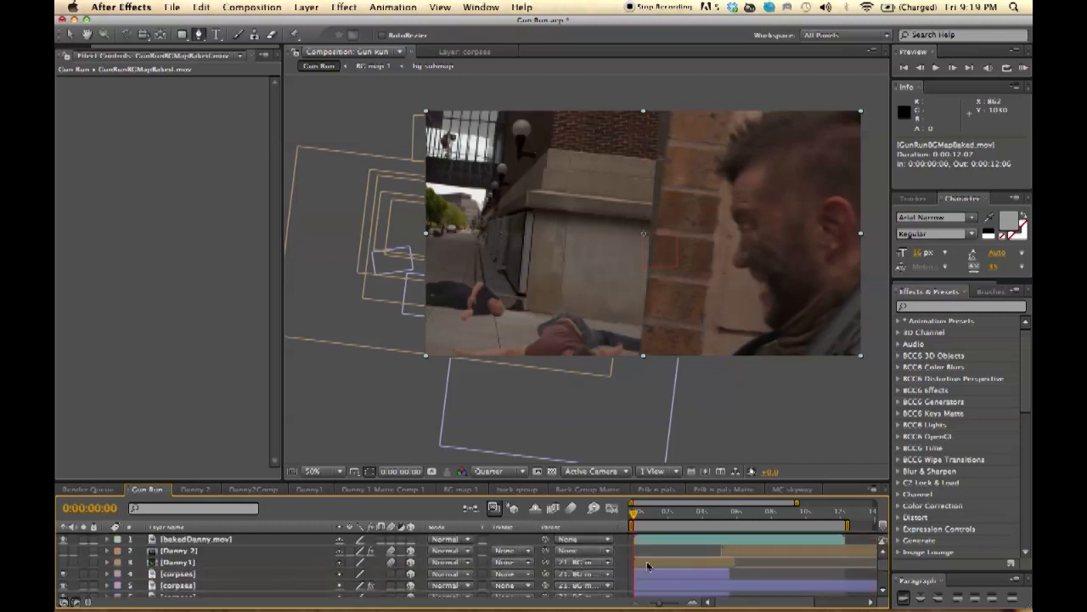
{"action": "left_click", "coordinate": [309, 489]}
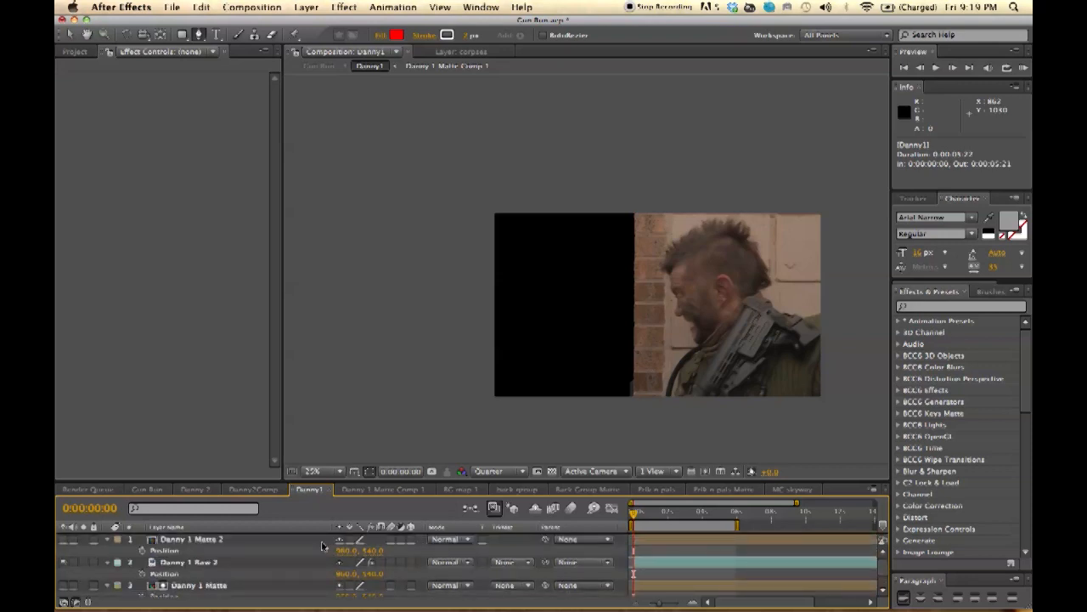
{"action": "mouse_move", "coordinate": [208, 551]}
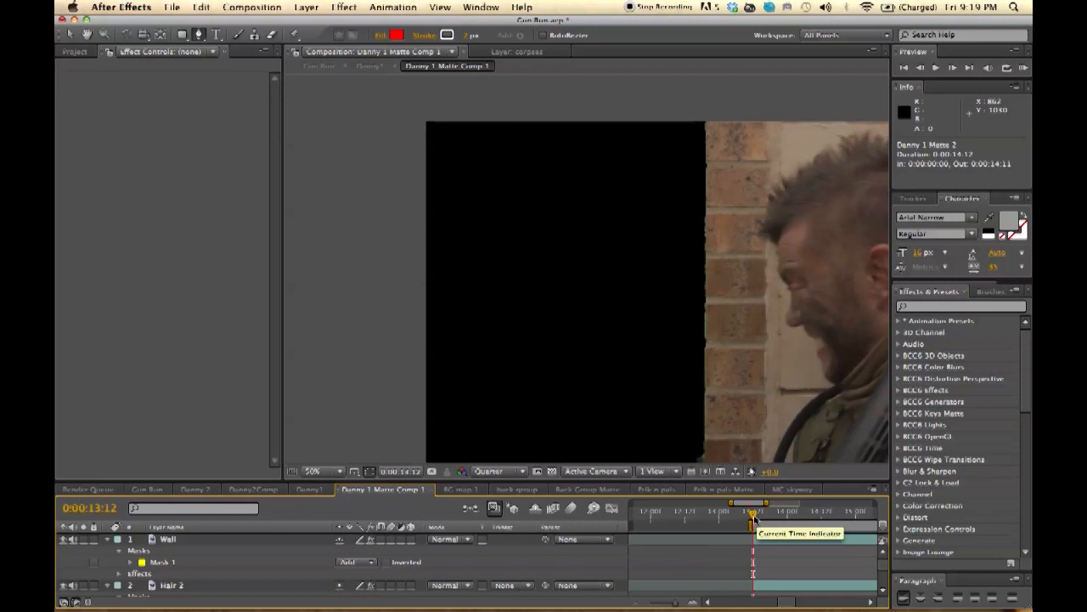
{"action": "left_click_drag", "start_coordinate": [751, 503], "coordinate": [813, 503]}
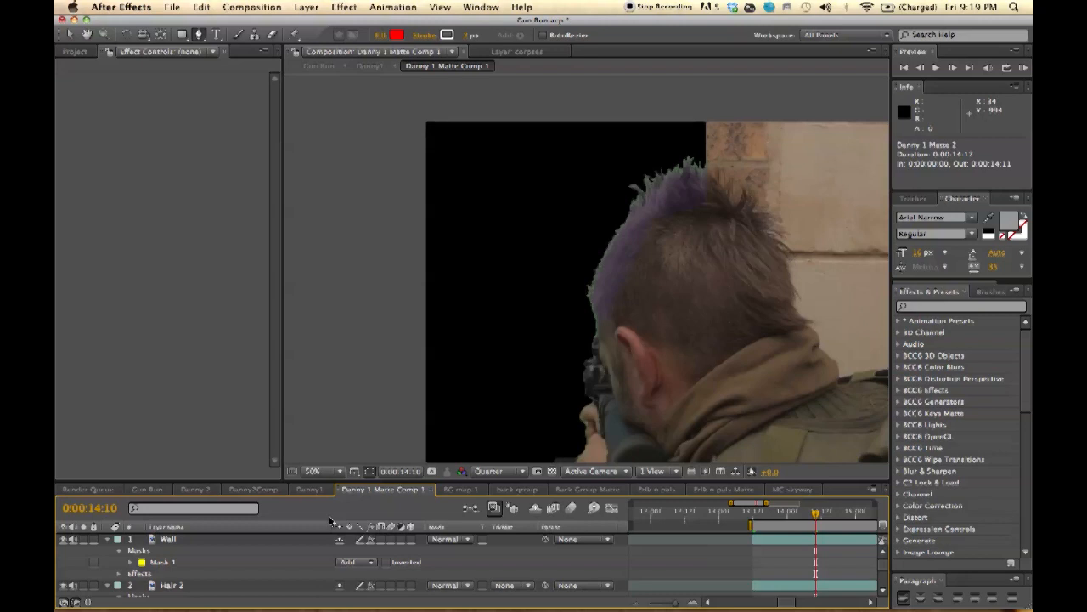
{"action": "left_click", "coordinate": [310, 489]}
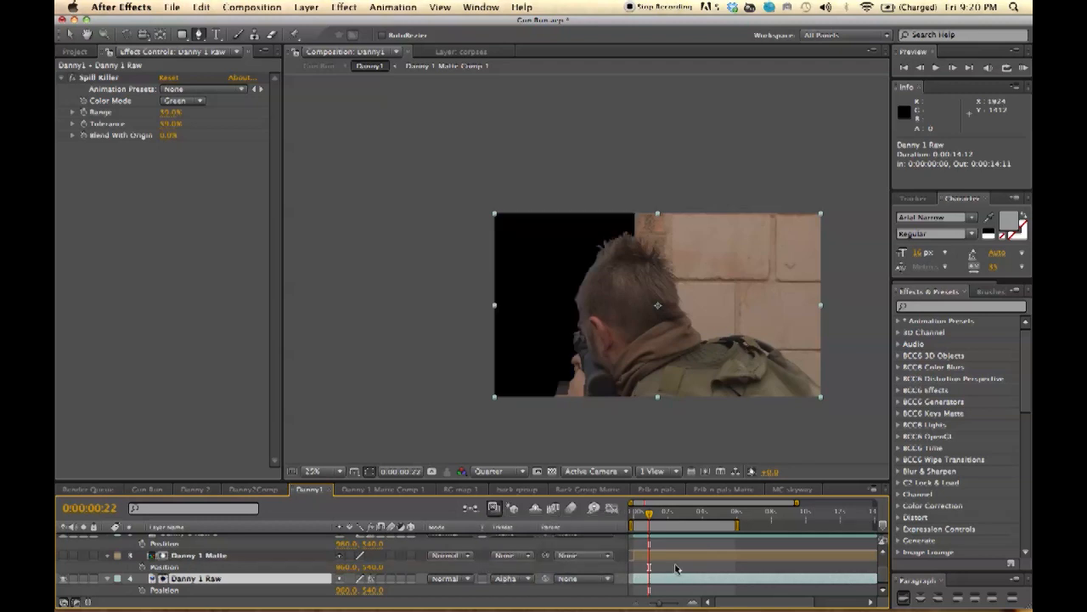
{"action": "mouse_move", "coordinate": [618, 379]}
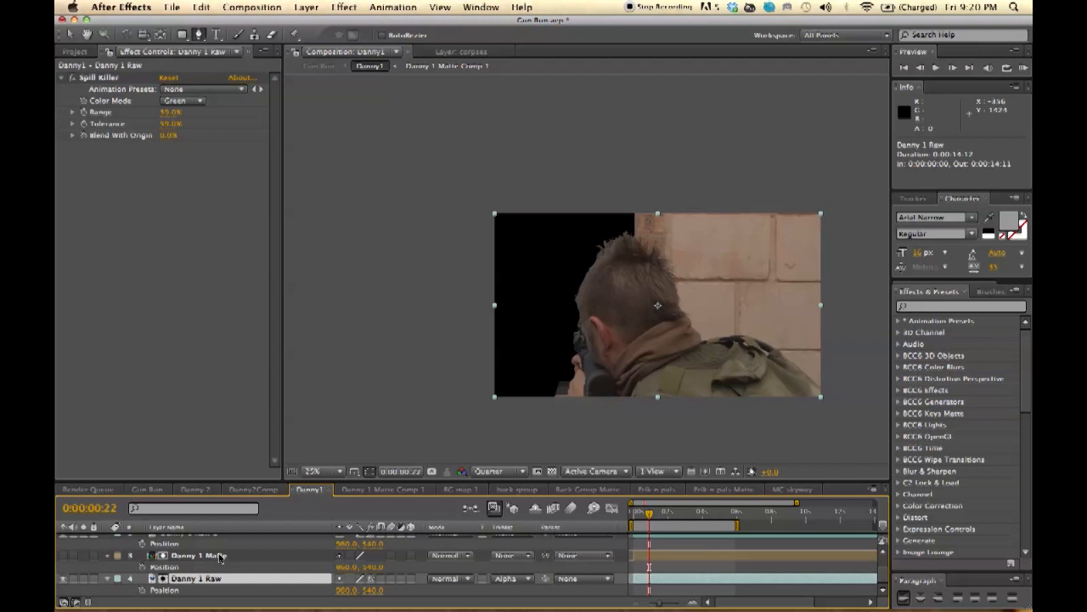
Step: Inspect the Danny 1 Matte layer's effects, then go back to the Gun Run composition
{"action": "left_click", "coordinate": [445, 64]}
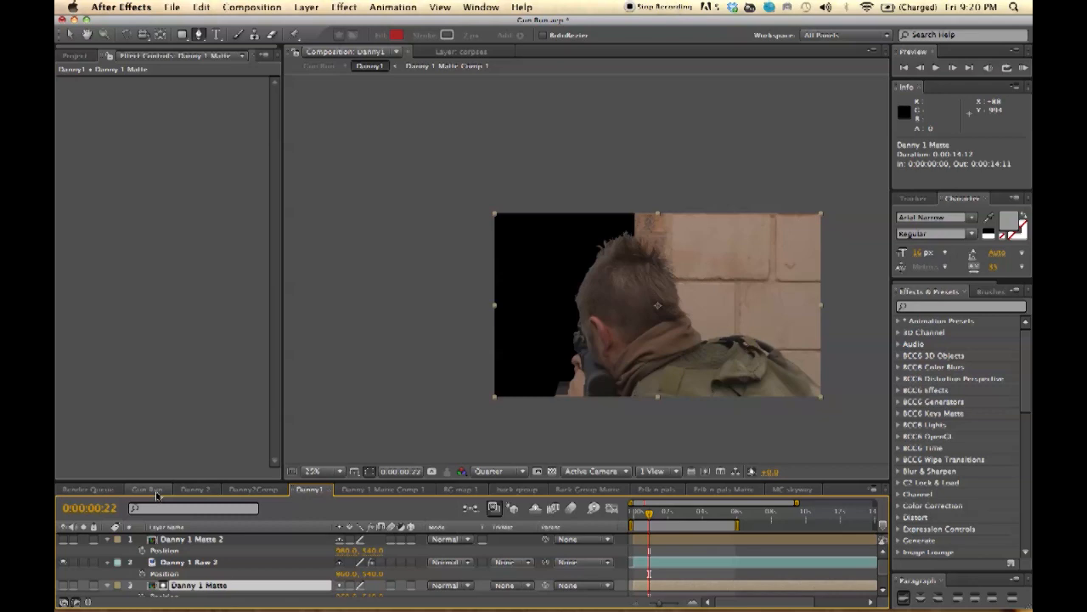
{"action": "left_click", "coordinate": [146, 489]}
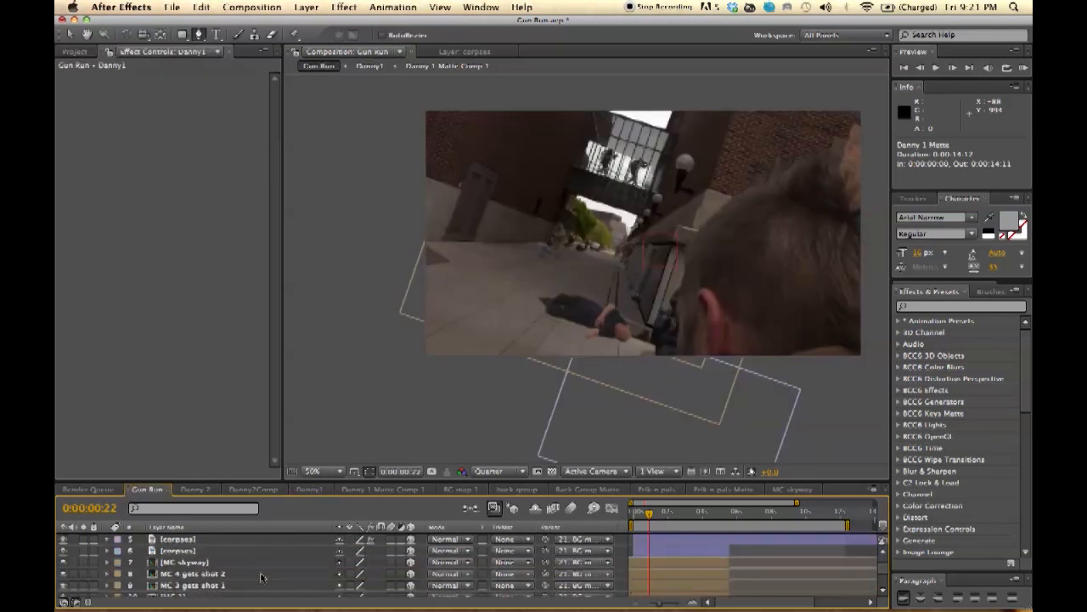
Step: Enter the MC 1 comp, set preview resolution to Full, and dive into the nested MC1 comp
{"action": "scroll", "scroll_direction": "down", "scroll_amount": 3}
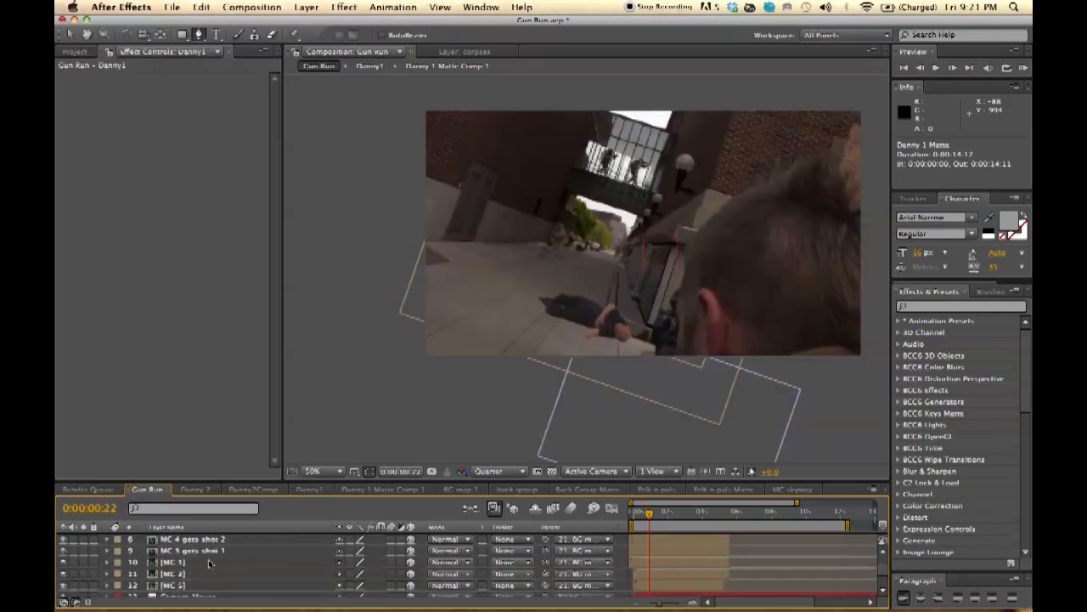
{"action": "left_click", "coordinate": [174, 560]}
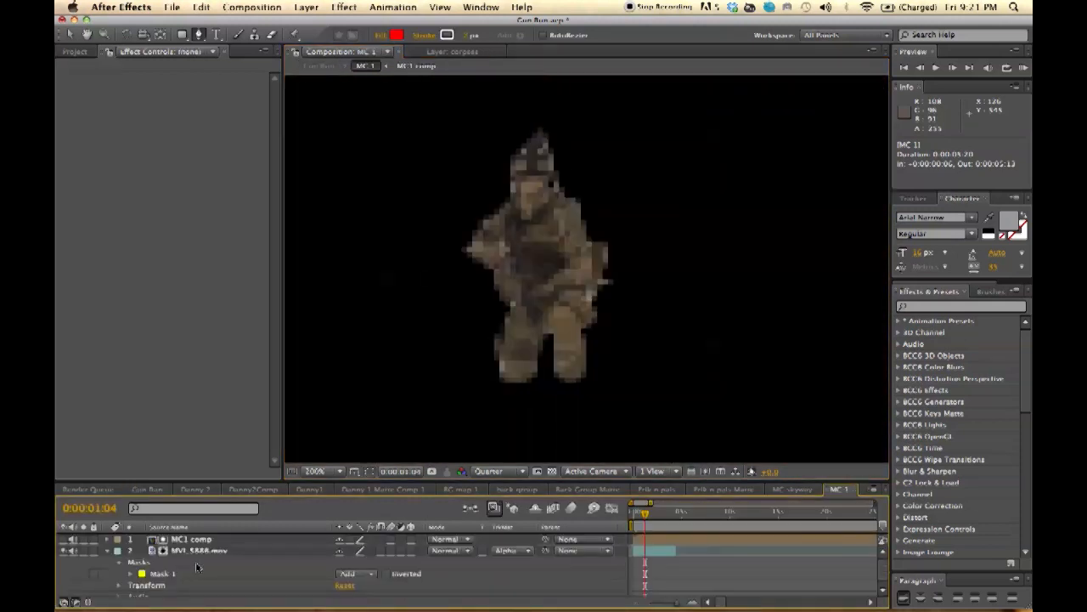
{"action": "left_click", "coordinate": [499, 470]}
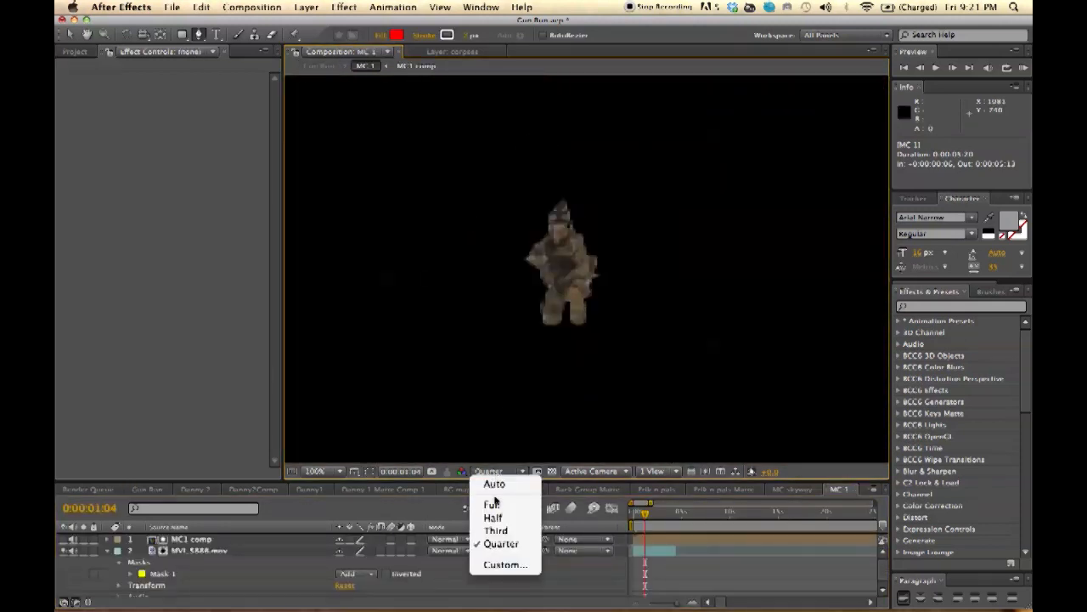
{"action": "left_click", "coordinate": [492, 503]}
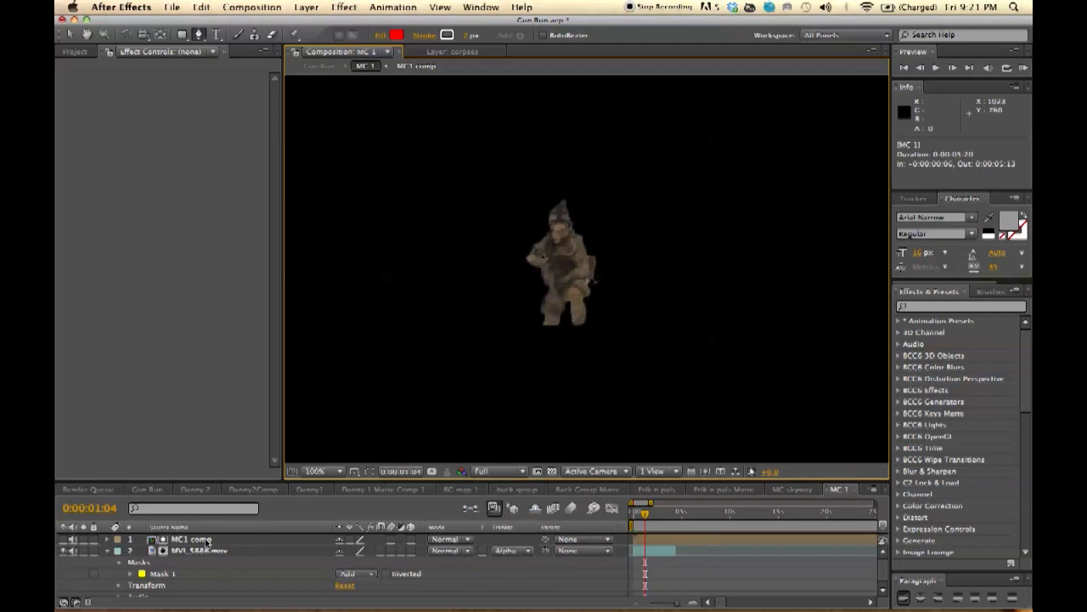
{"action": "left_click", "coordinate": [415, 65]}
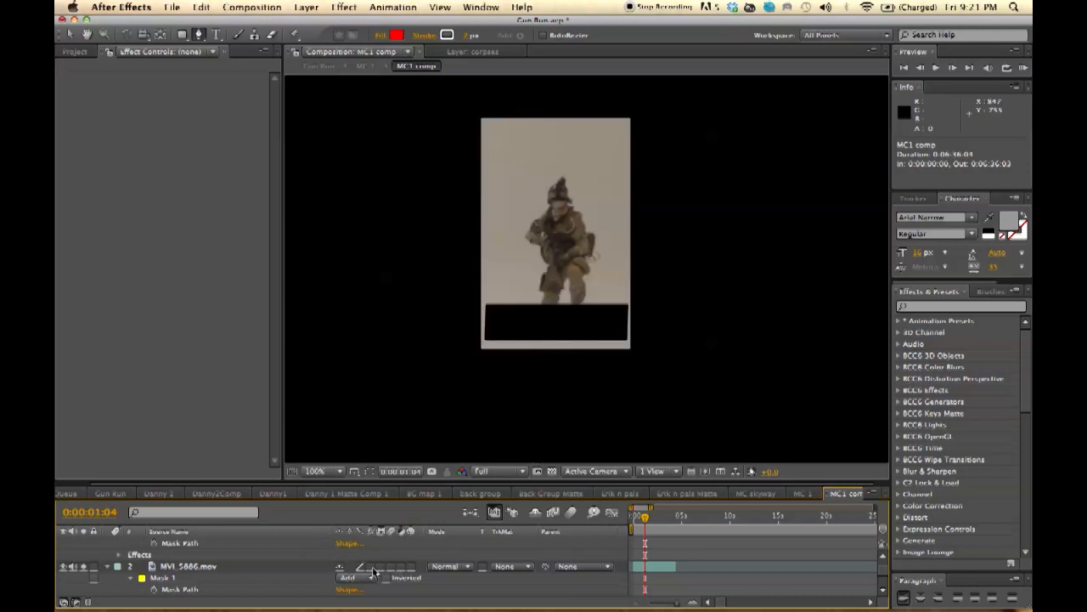
{"action": "mouse_move", "coordinate": [615, 174]}
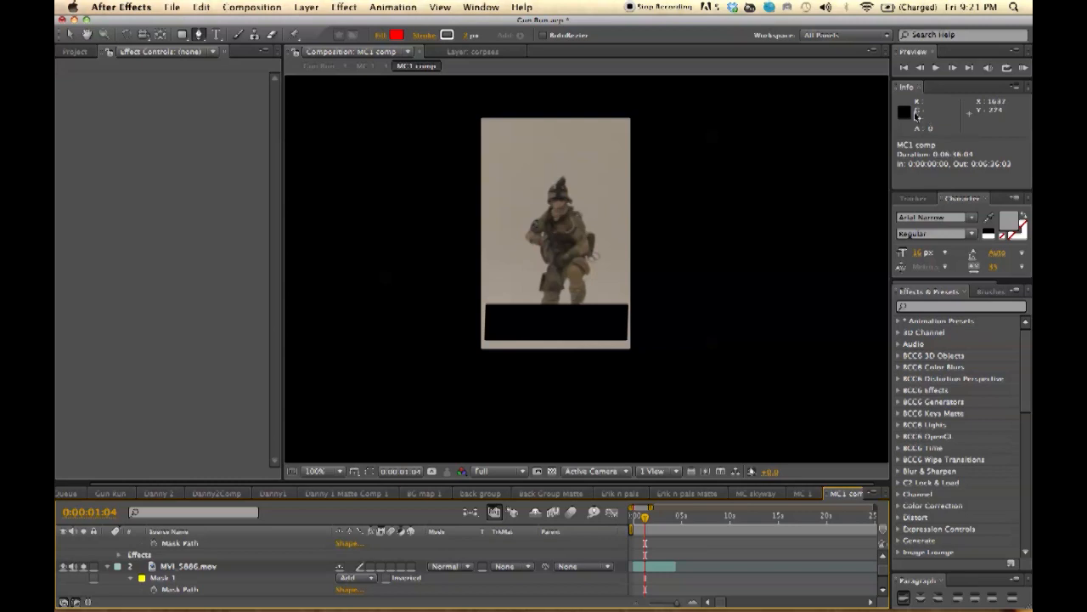
{"action": "mouse_move", "coordinate": [574, 194]}
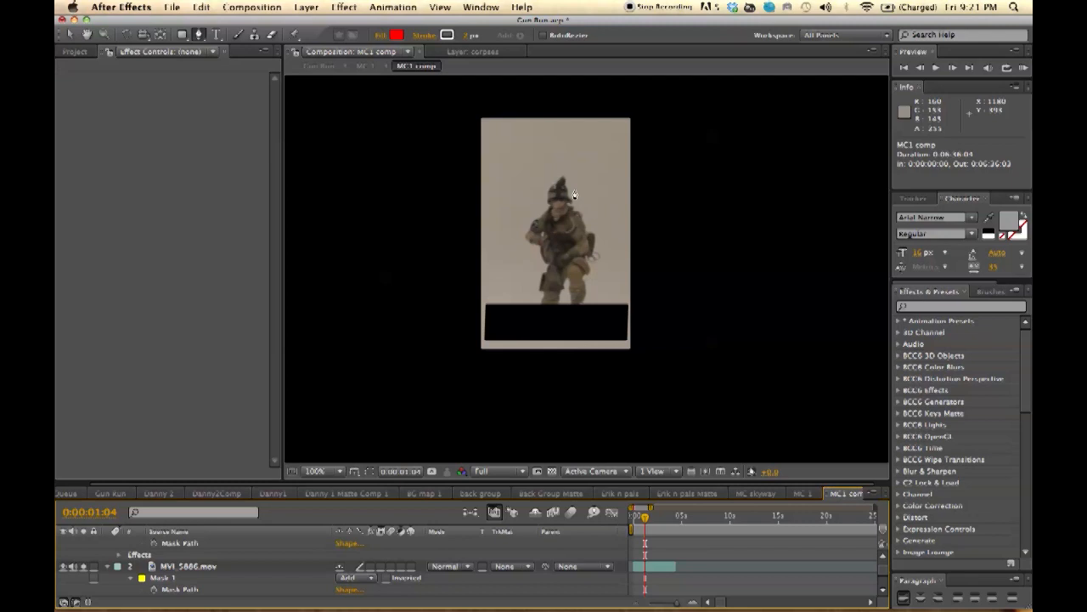
{"action": "mouse_move", "coordinate": [575, 211]}
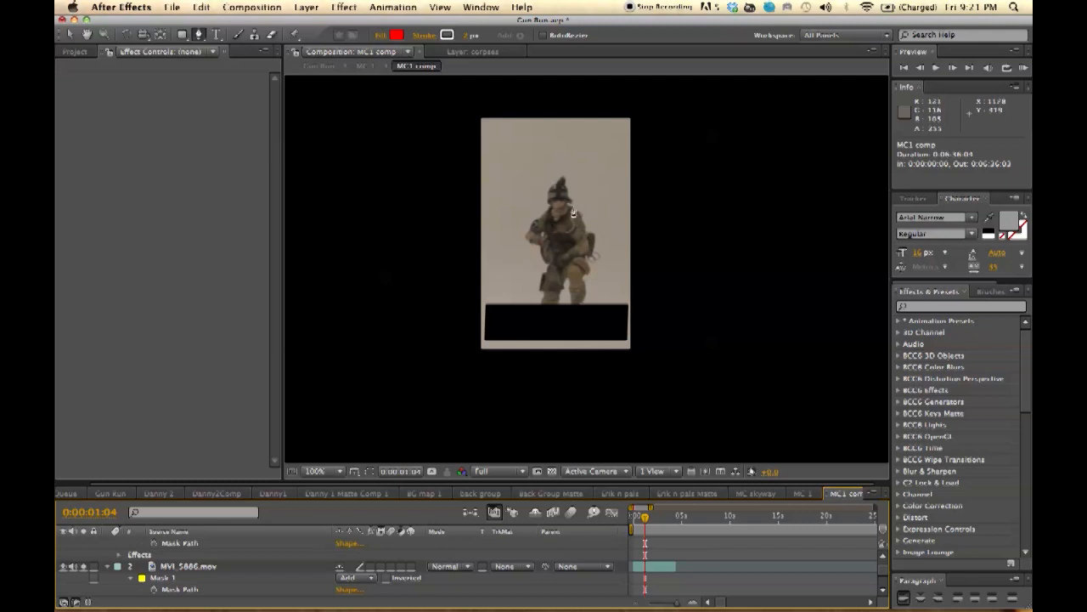
{"action": "mouse_move", "coordinate": [571, 255]}
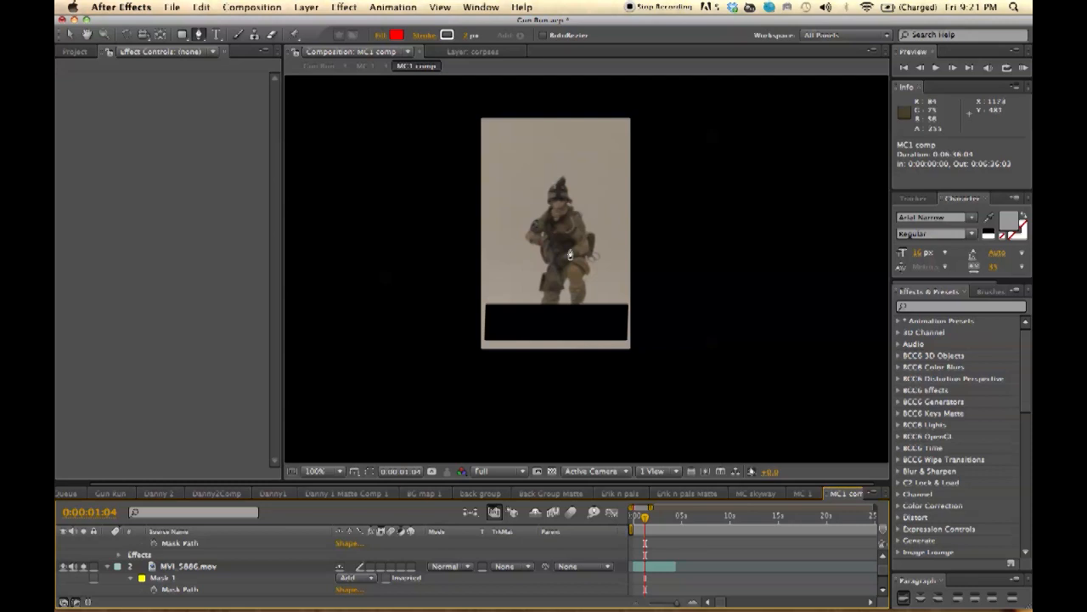
{"action": "mouse_move", "coordinate": [540, 278]}
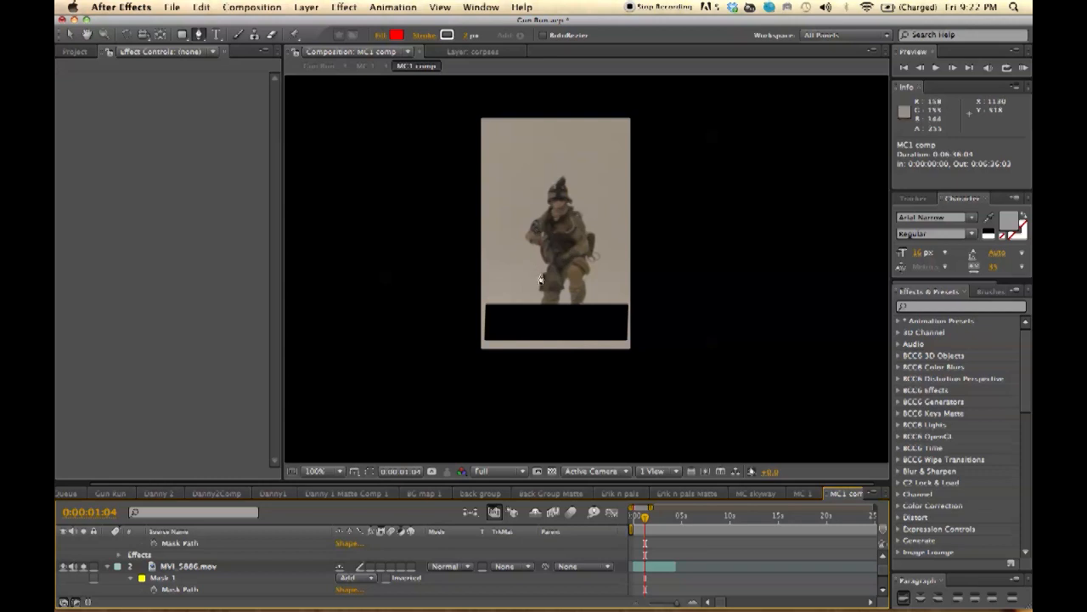
{"action": "mouse_move", "coordinate": [544, 278]}
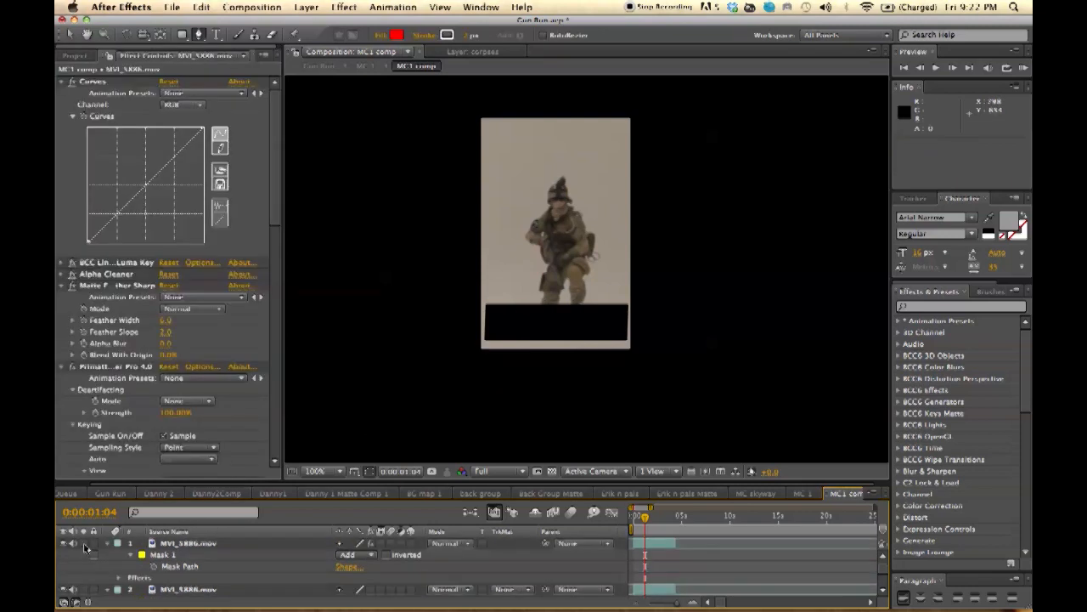
Step: Isolate the duplicate soldier-feet layer and select it so its effects can be cleared
{"action": "left_click", "coordinate": [83, 544]}
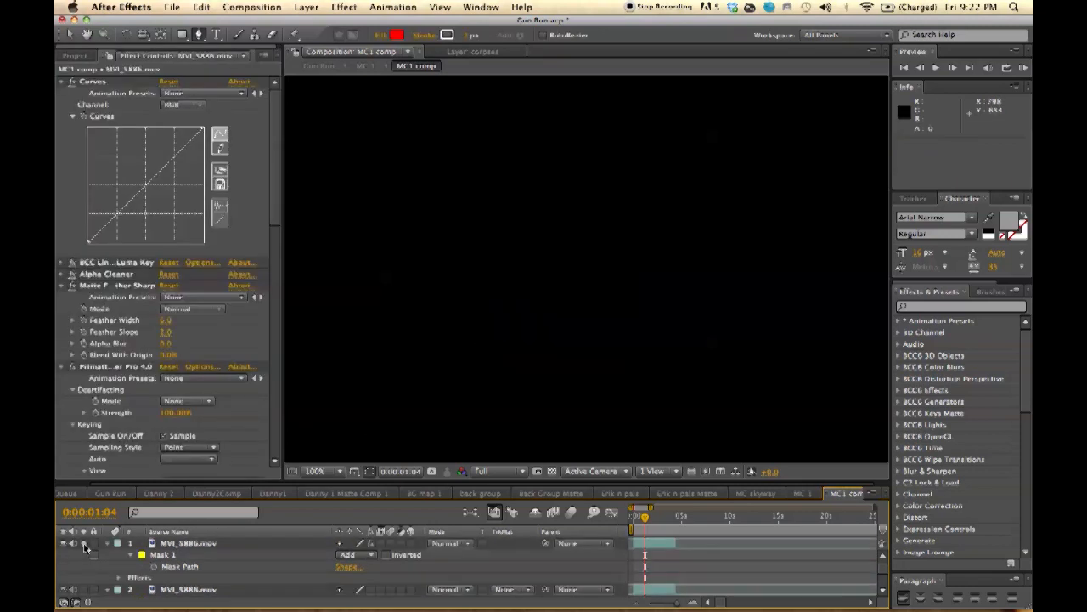
{"action": "left_click", "coordinate": [314, 472]}
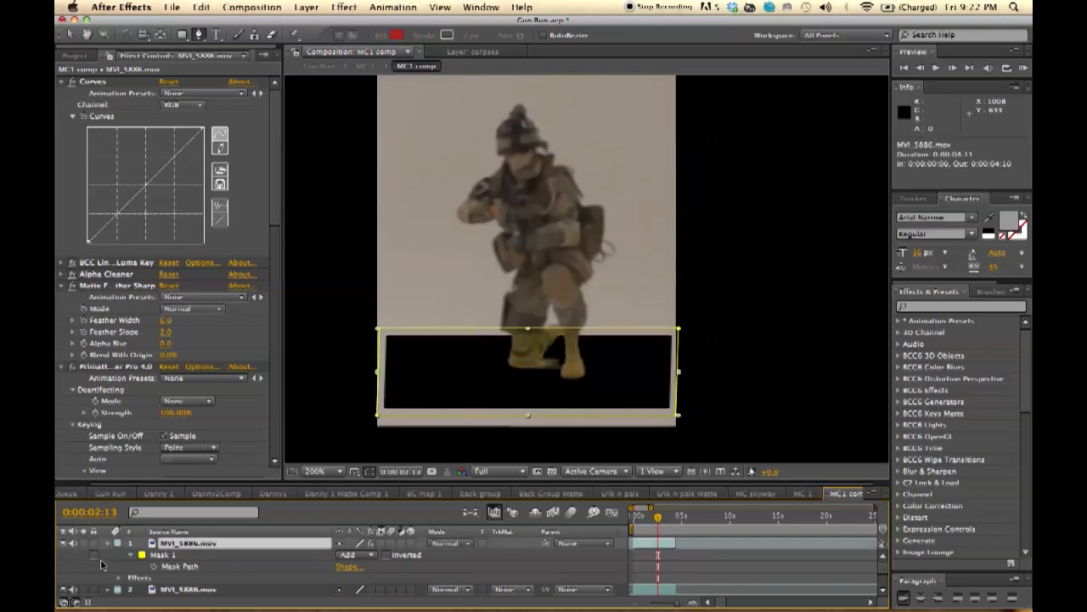
{"action": "left_click", "coordinate": [61, 261]}
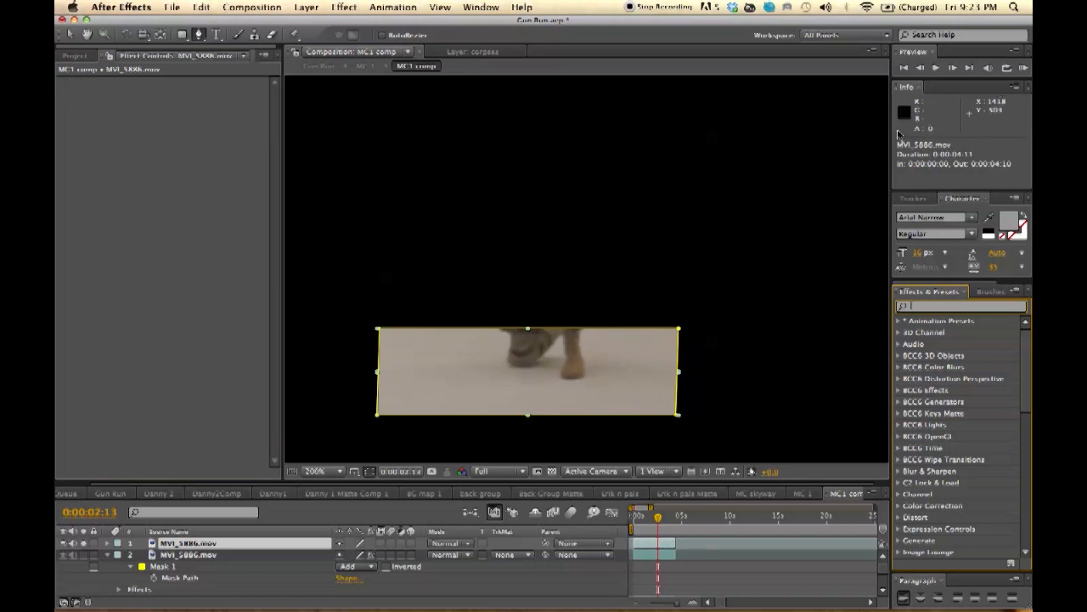
{"action": "mouse_move", "coordinate": [931, 115]}
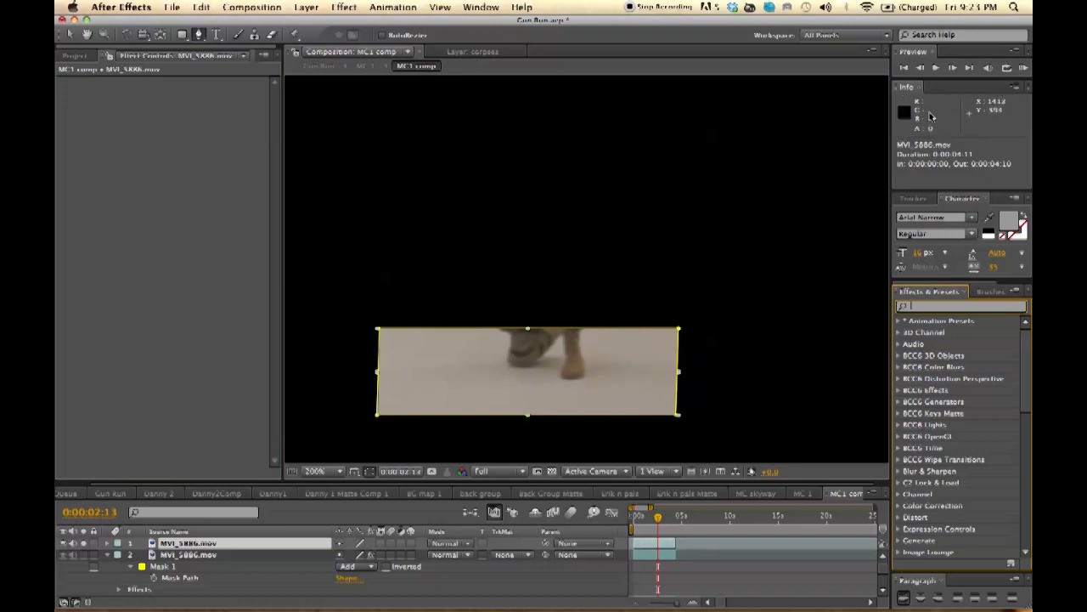
{"action": "mouse_move", "coordinate": [931, 119]}
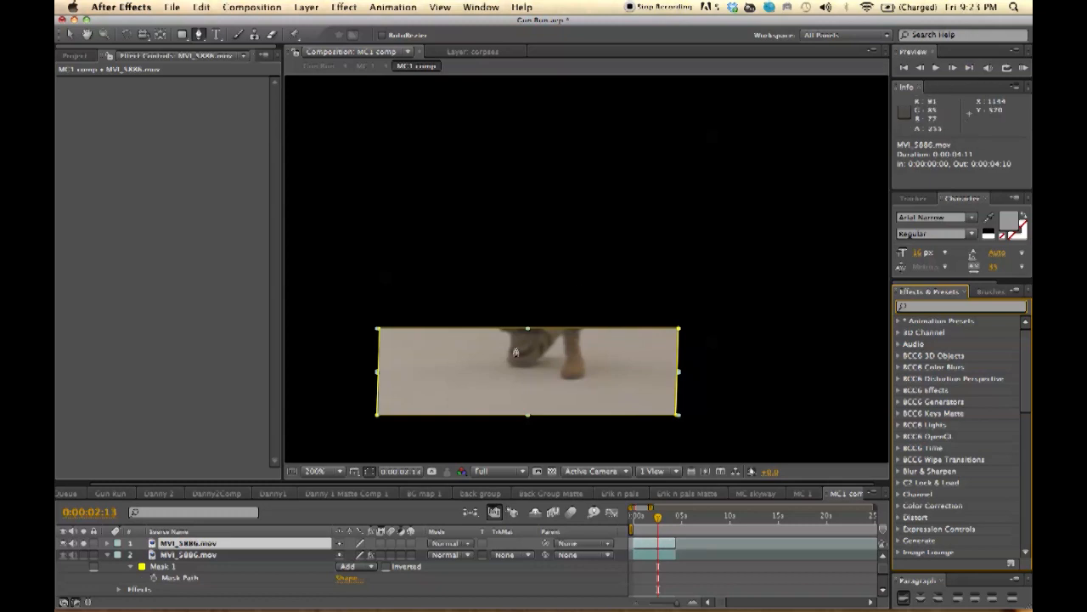
{"action": "mouse_move", "coordinate": [435, 398]}
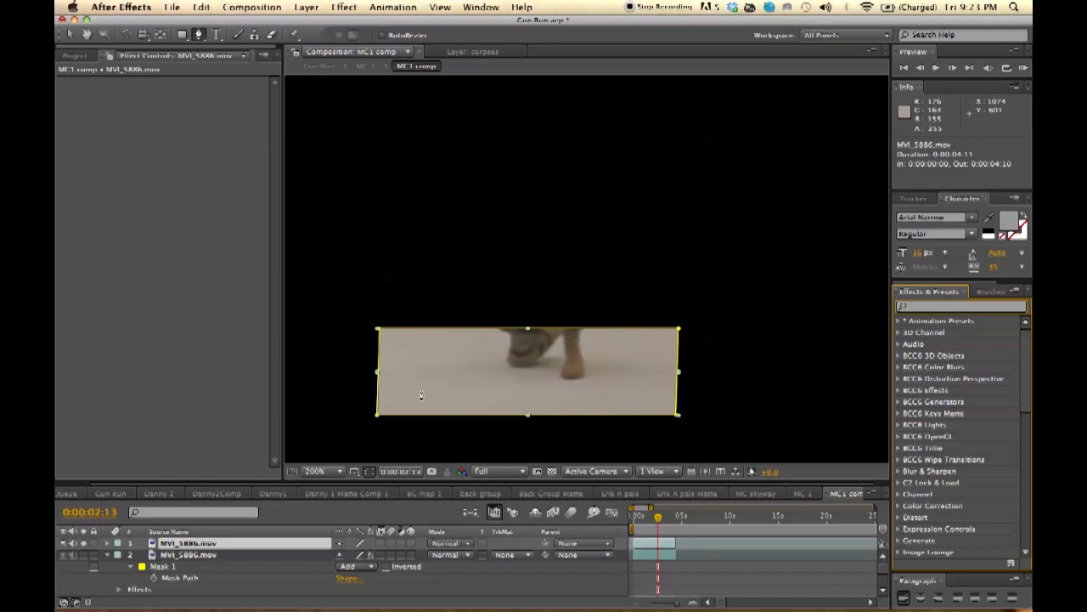
{"action": "mouse_move", "coordinate": [459, 361]}
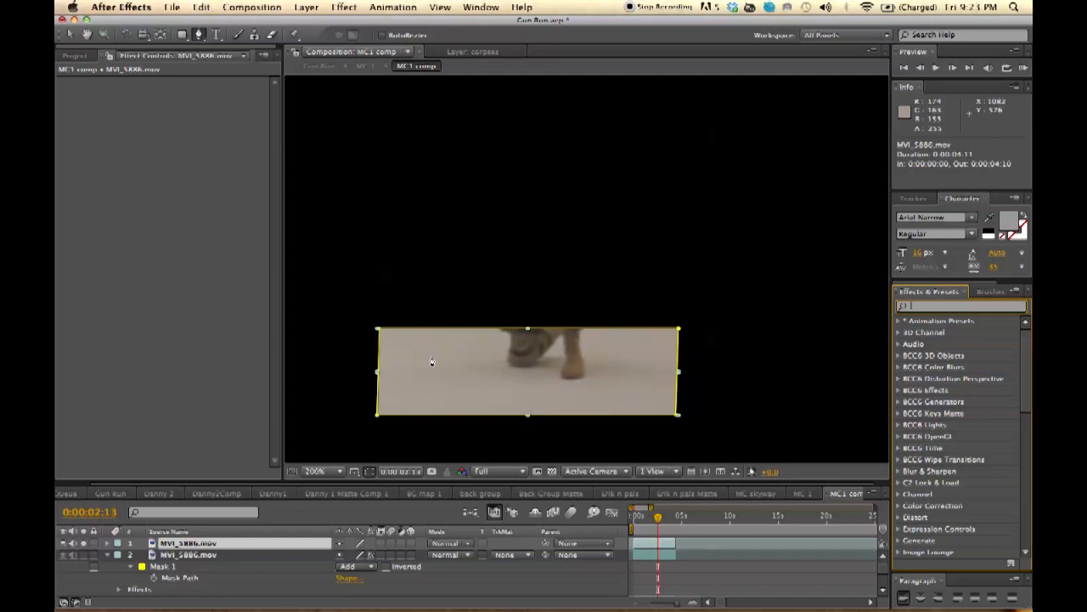
{"action": "mouse_move", "coordinate": [438, 355]}
{"action": "type", "text": "N"}
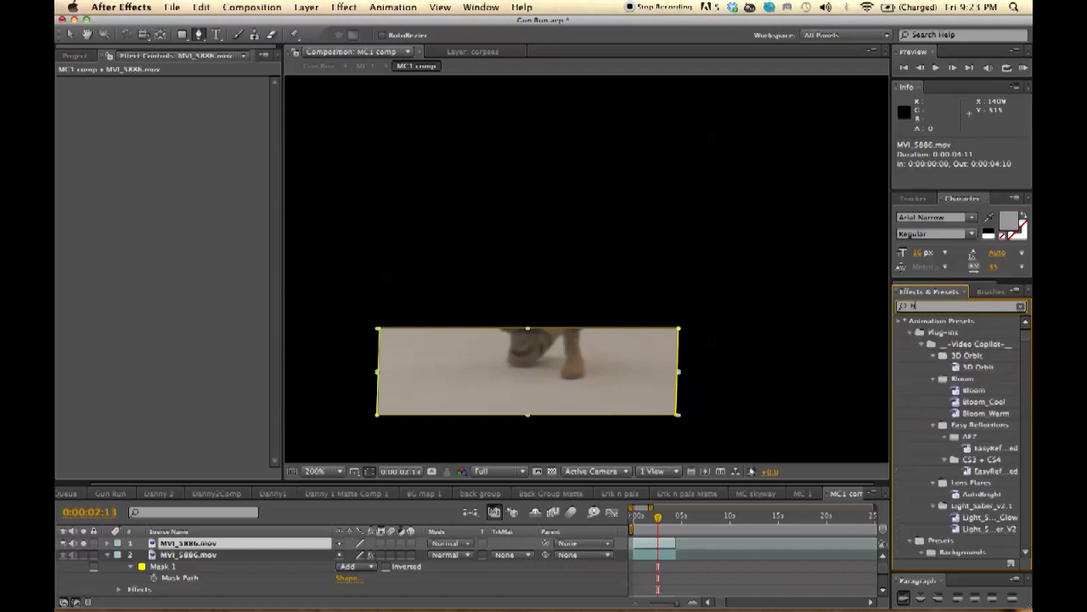
Step: Apply BCC Linear Luma Key to the feet strip, keyed from Blue with Key Out Brighter
{"action": "type", "text": "luma key"}
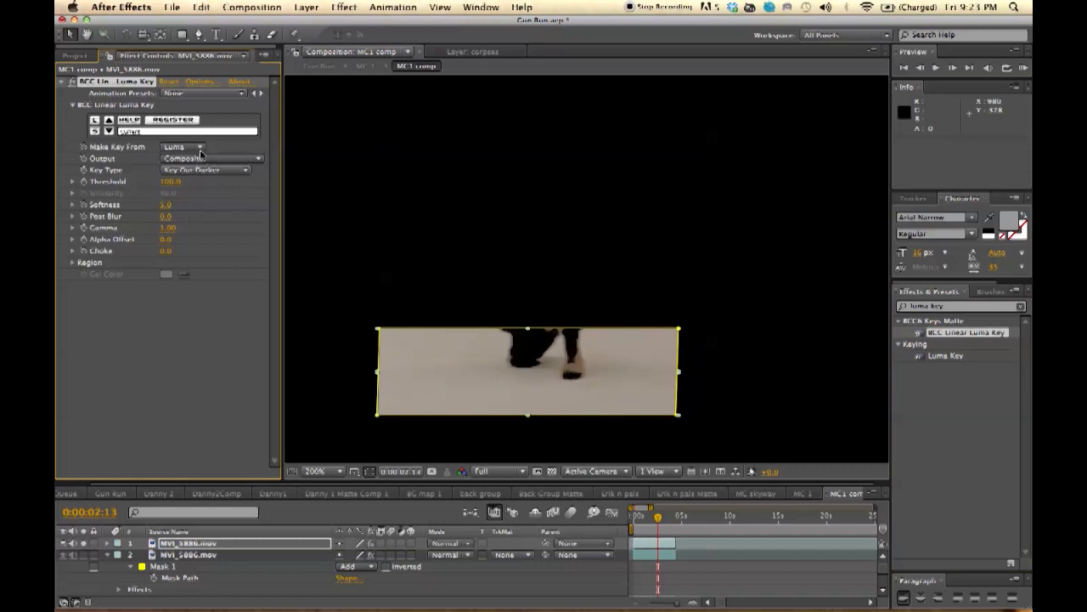
{"action": "left_click", "coordinate": [184, 146]}
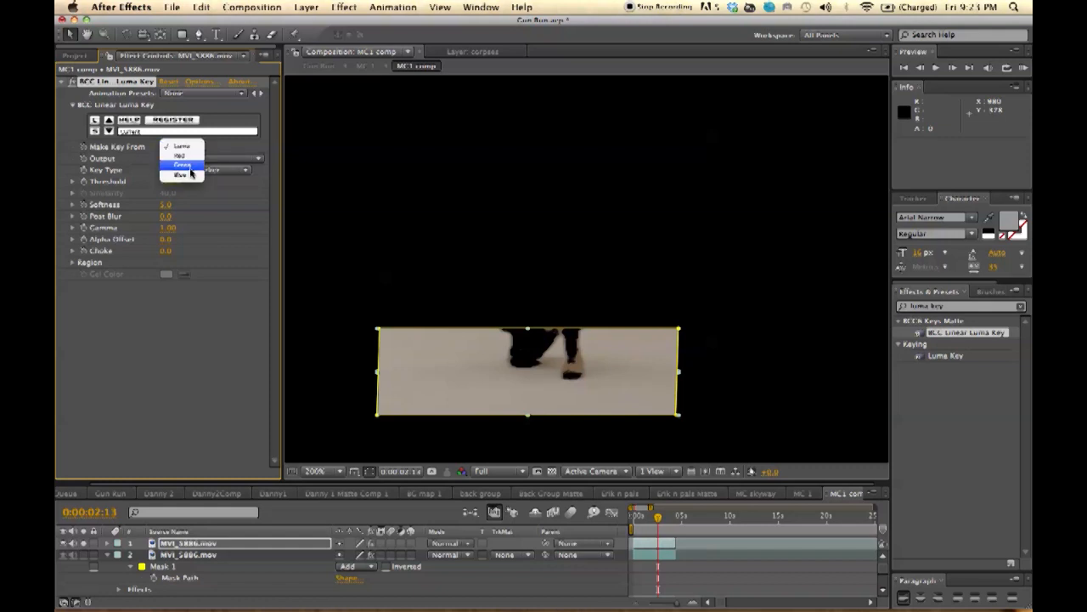
{"action": "left_click", "coordinate": [180, 163]}
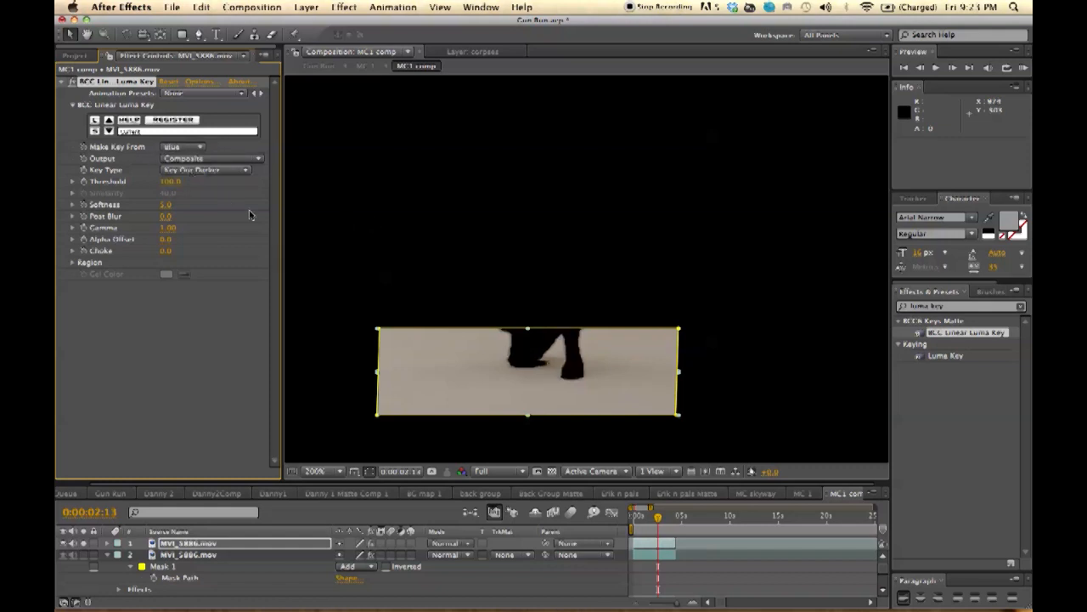
{"action": "left_click", "coordinate": [204, 170]}
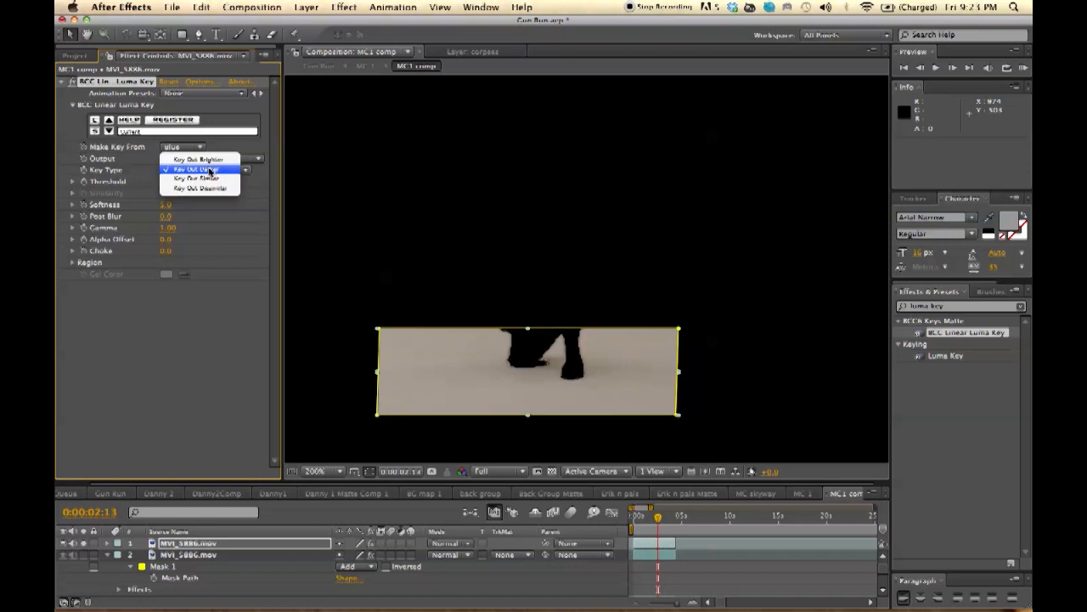
{"action": "left_click", "coordinate": [198, 159]}
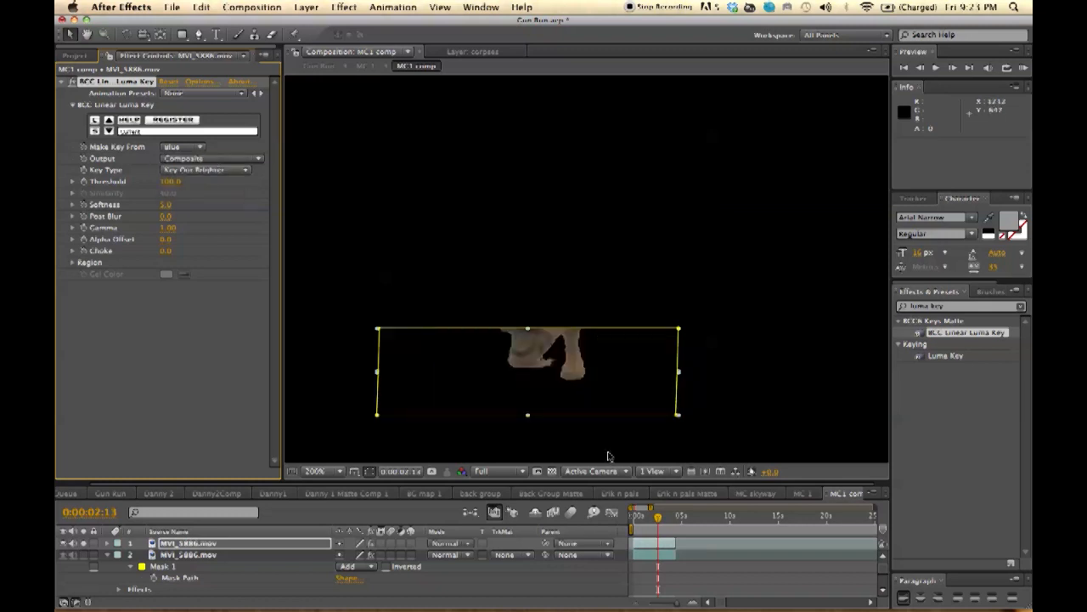
{"action": "mouse_move", "coordinate": [151, 164]}
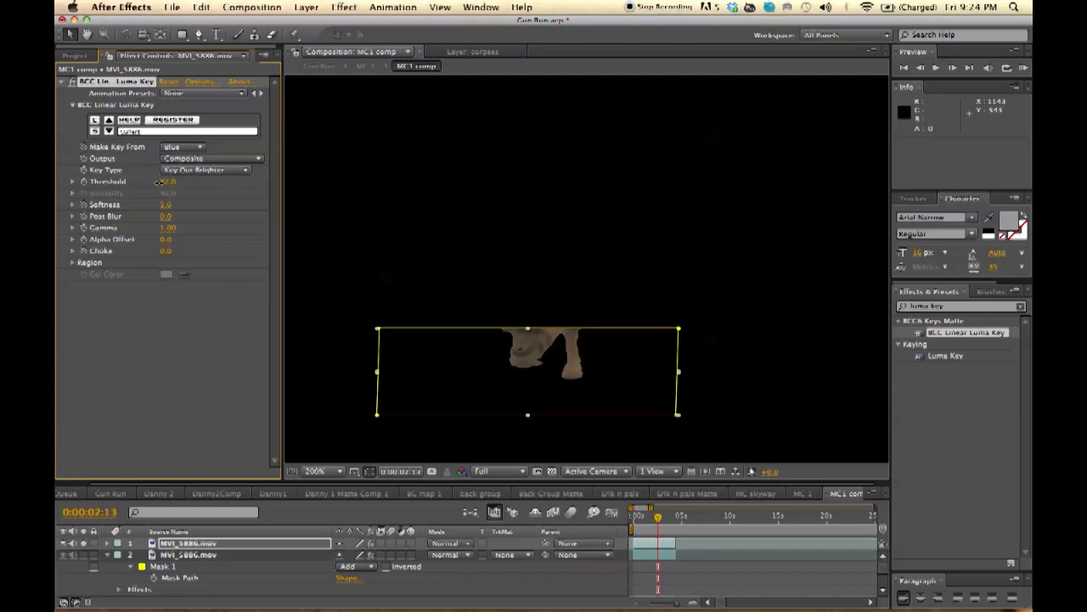
Step: Tune the key Threshold to drop the bright floor around the feet, then return to Gun Run
{"action": "left_click_drag", "start_coordinate": [170, 180], "coordinate": [197, 180]}
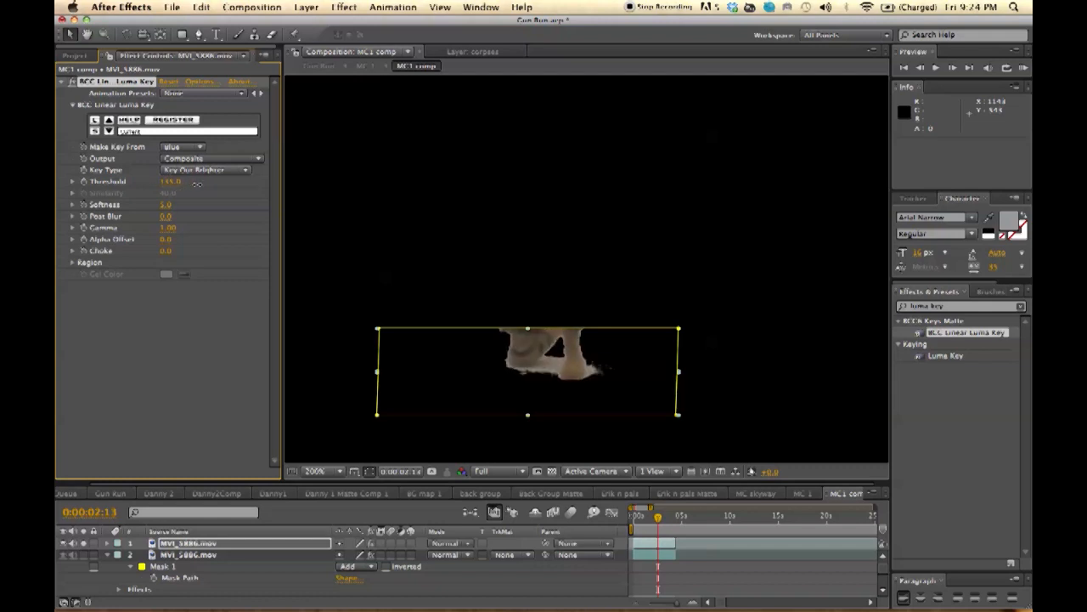
{"action": "left_click_drag", "start_coordinate": [179, 181], "coordinate": [166, 182]}
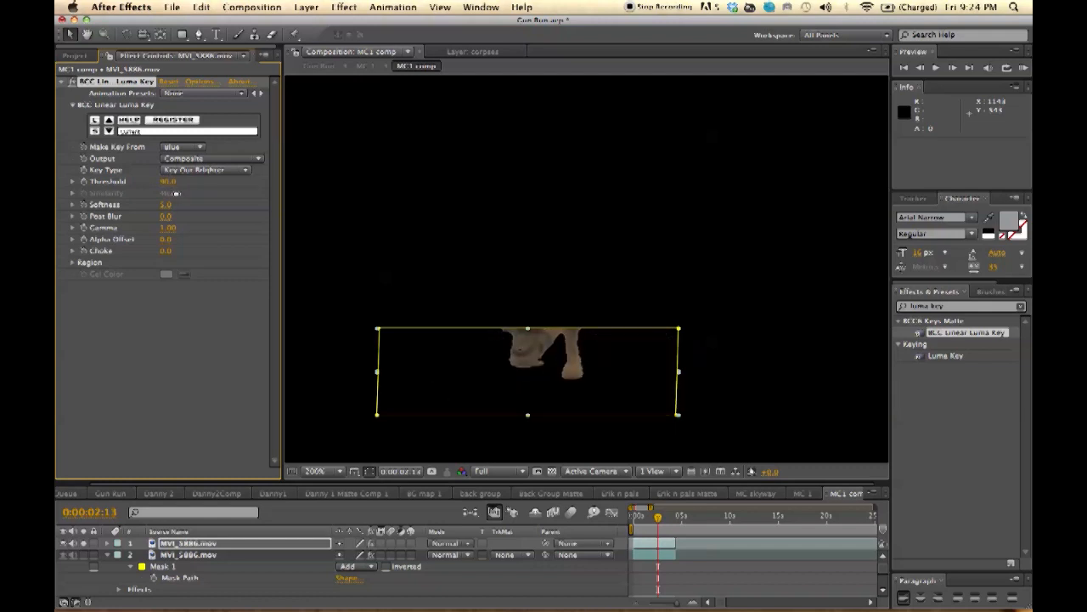
{"action": "left_click", "coordinate": [110, 493]}
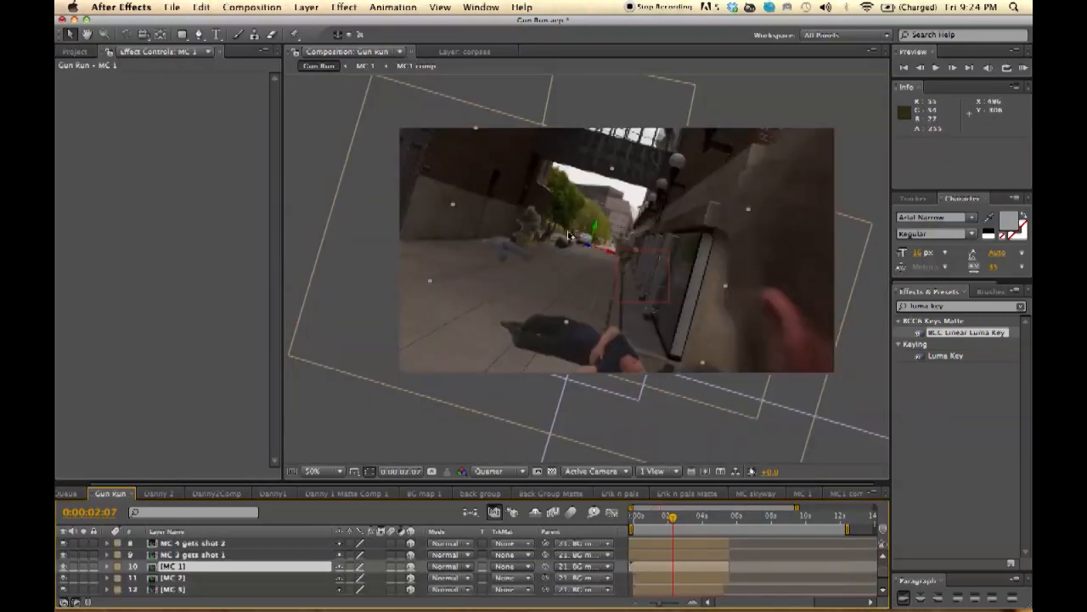
Step: Scrub the Gun Run composite along the time ruler to about 0:00:09:07
{"action": "left_click", "coordinate": [683, 516]}
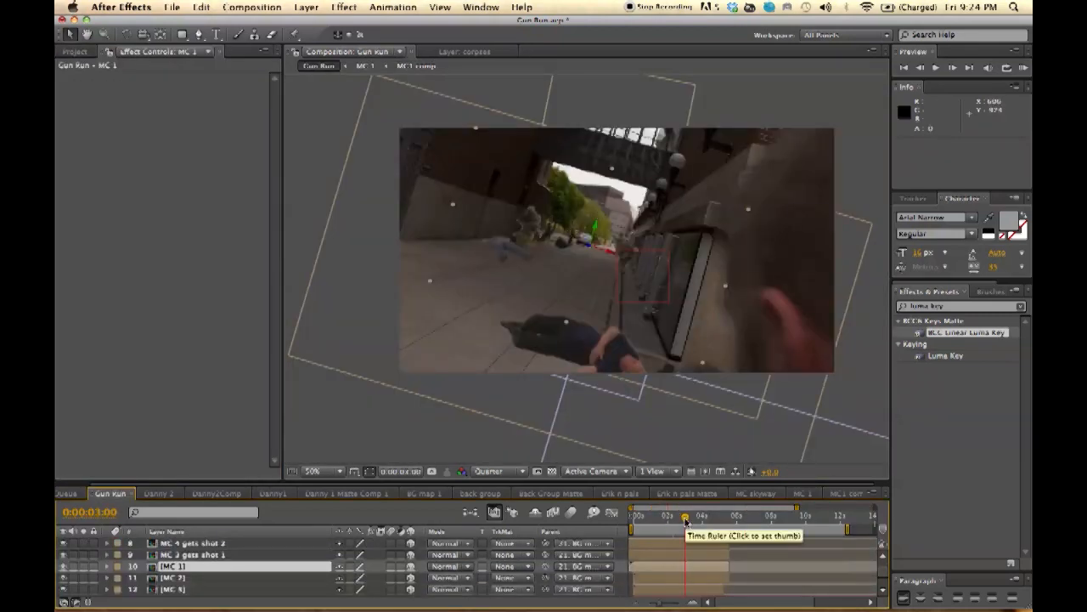
{"action": "left_click", "coordinate": [722, 516]}
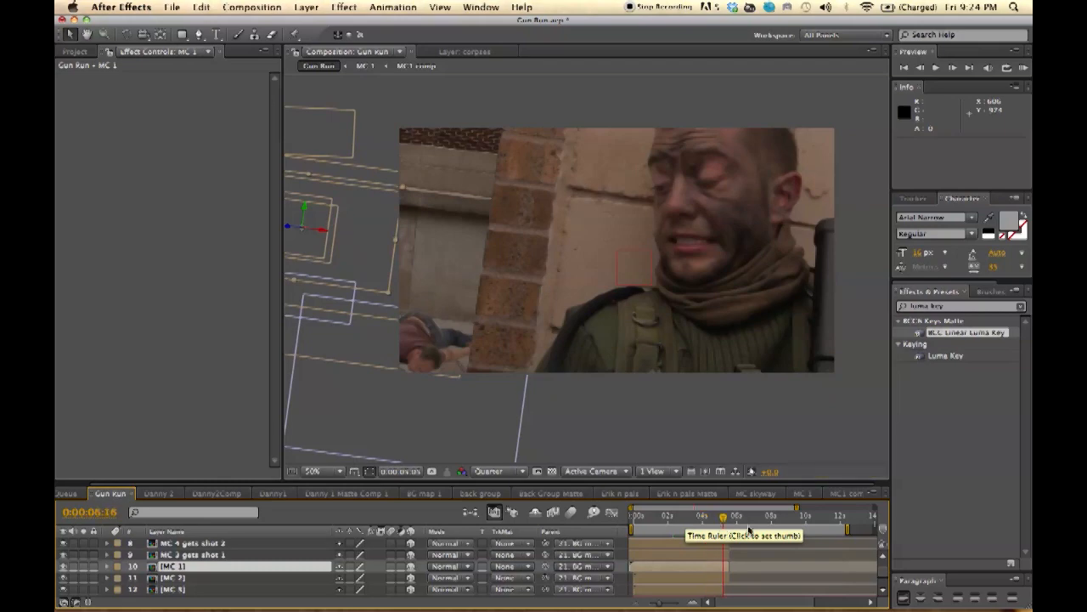
{"action": "left_click", "coordinate": [768, 516]}
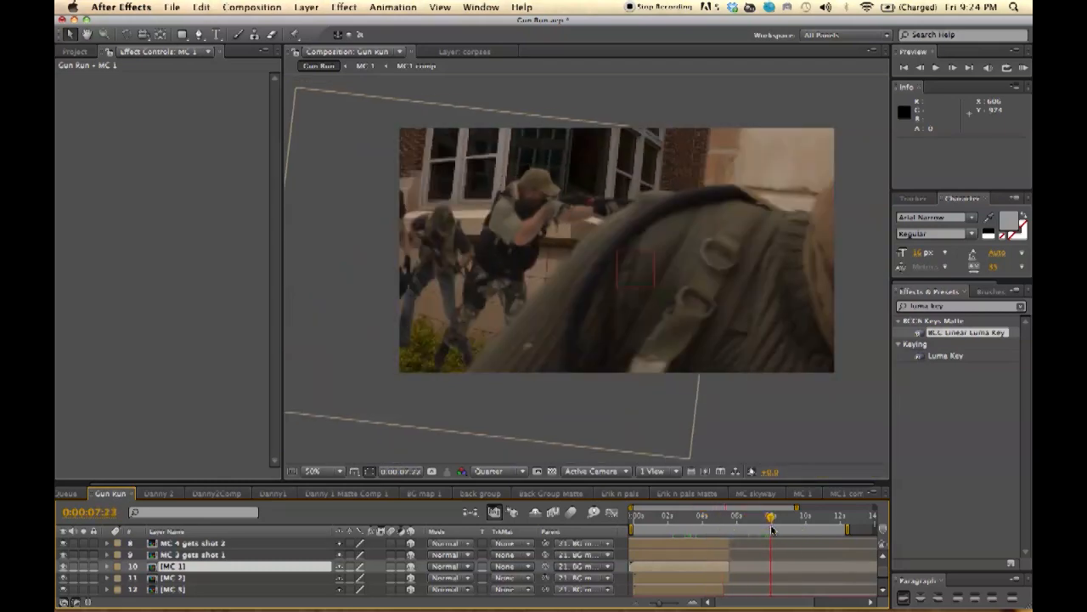
{"action": "left_click_drag", "start_coordinate": [771, 516], "coordinate": [802, 517]}
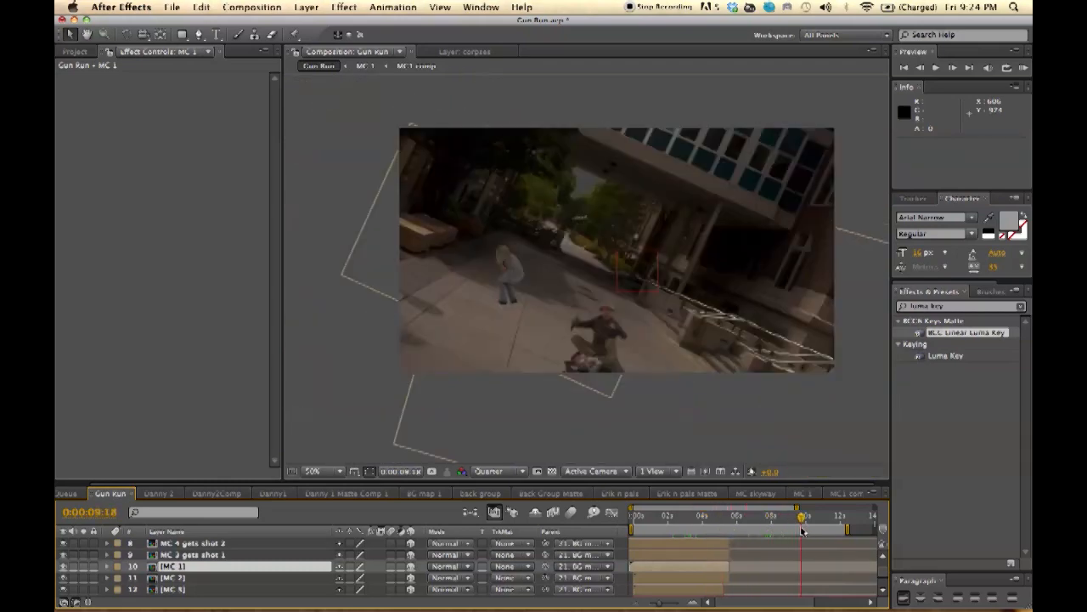
{"action": "left_click", "coordinate": [795, 516]}
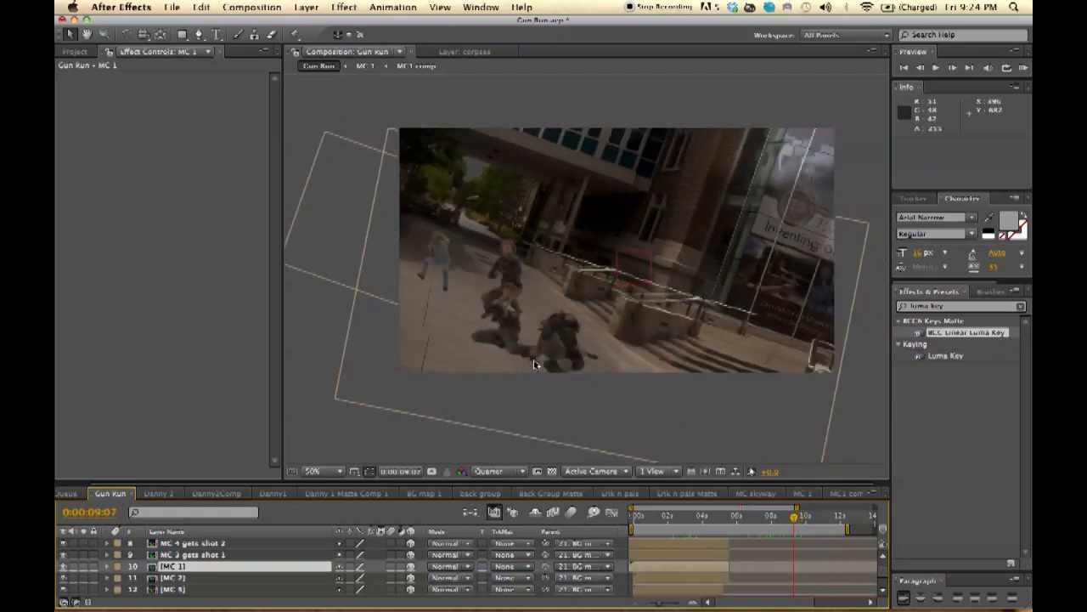
{"action": "mouse_move", "coordinate": [581, 224]}
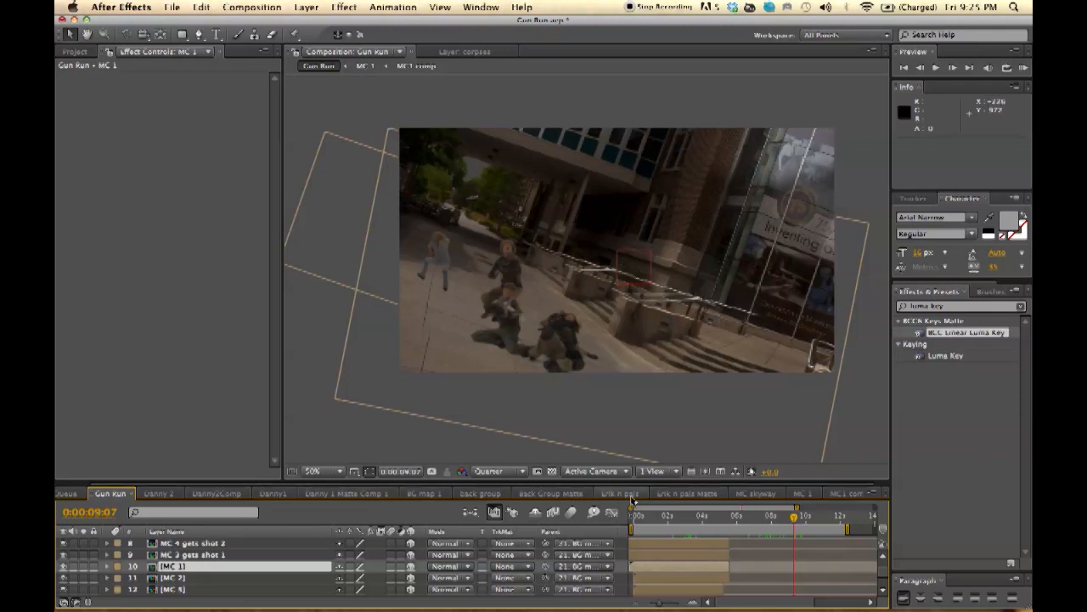
Step: Locate the base running layer and enter the back group precomposition
{"action": "scroll", "scroll_direction": "down", "scroll_amount": 3}
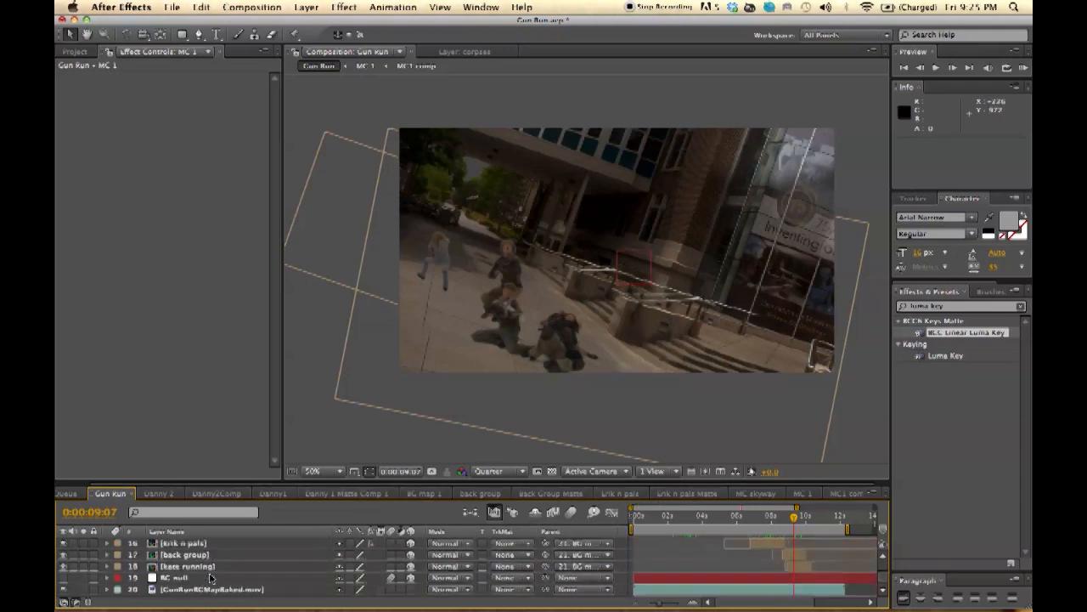
{"action": "left_click", "coordinate": [187, 566]}
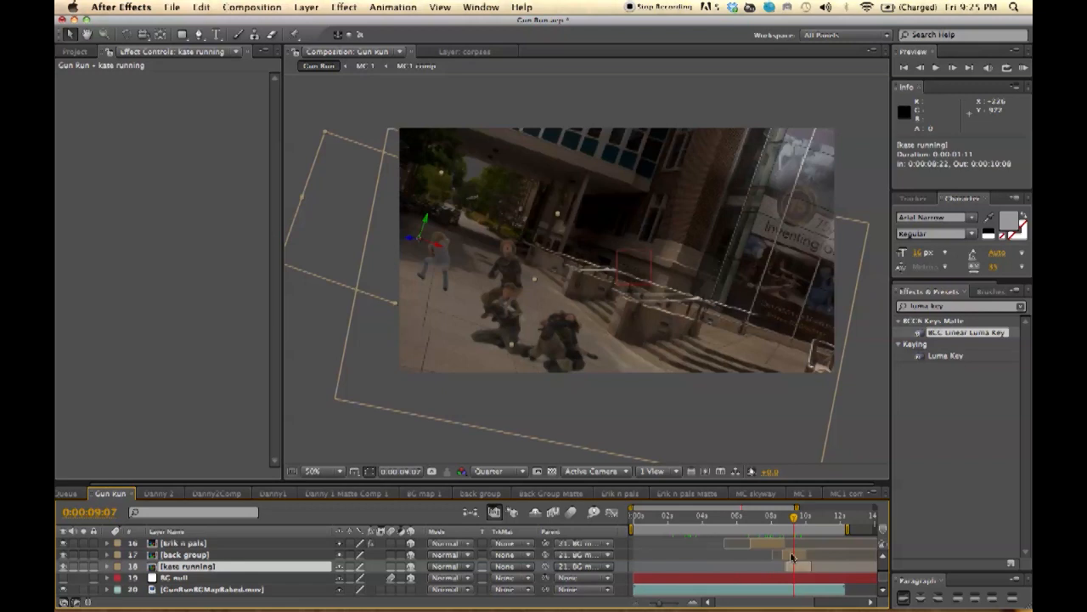
{"action": "left_click", "coordinate": [479, 492]}
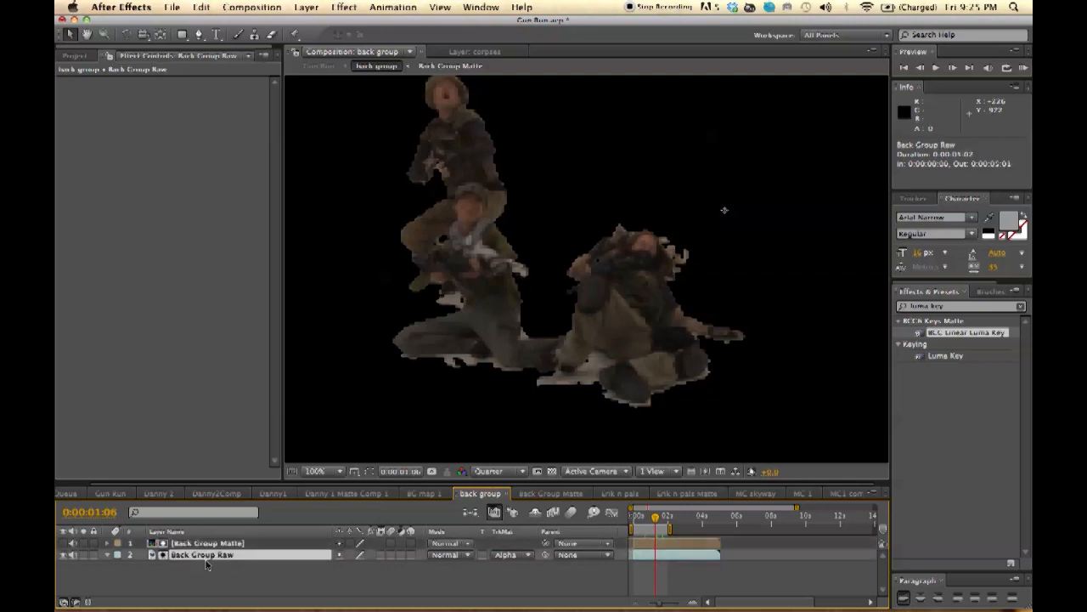
Step: Enter the Back Group Matte composition from its layer in the back group precomp
{"action": "left_click", "coordinate": [208, 543]}
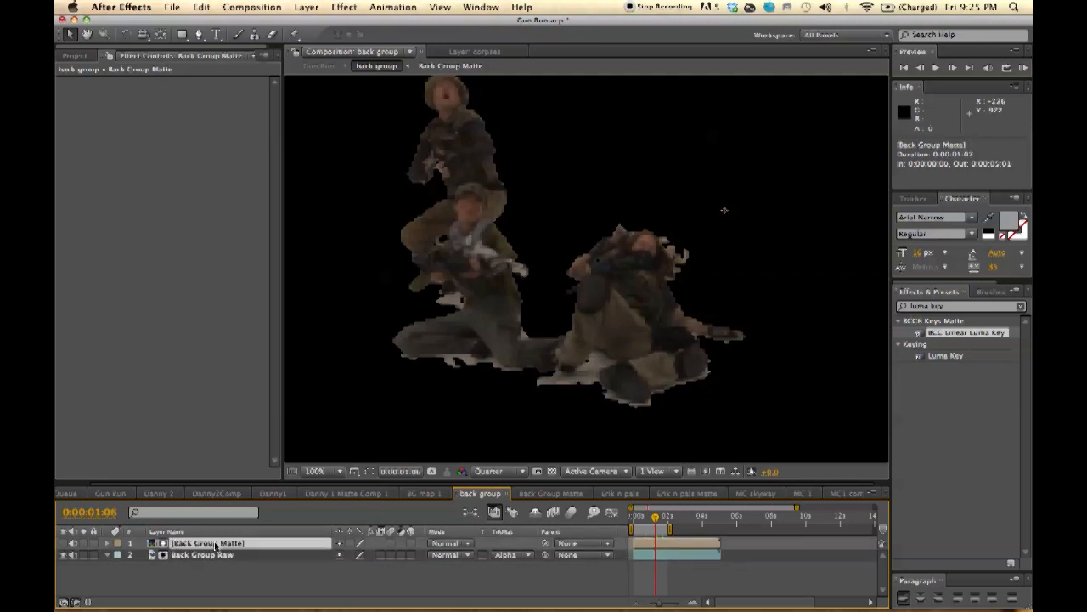
{"action": "left_click", "coordinate": [550, 493]}
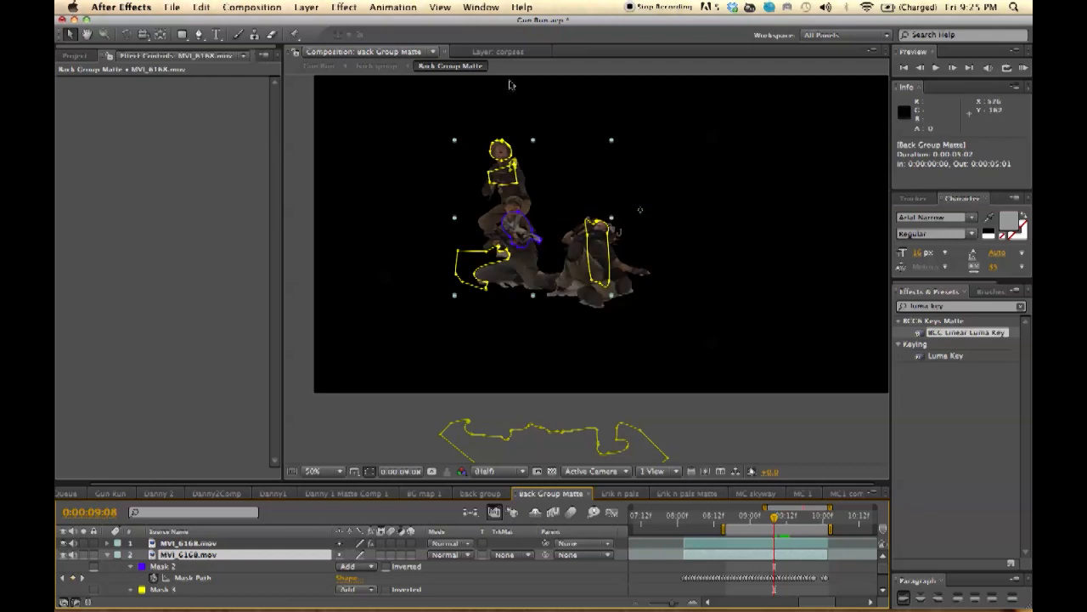
{"action": "mouse_move", "coordinate": [489, 228]}
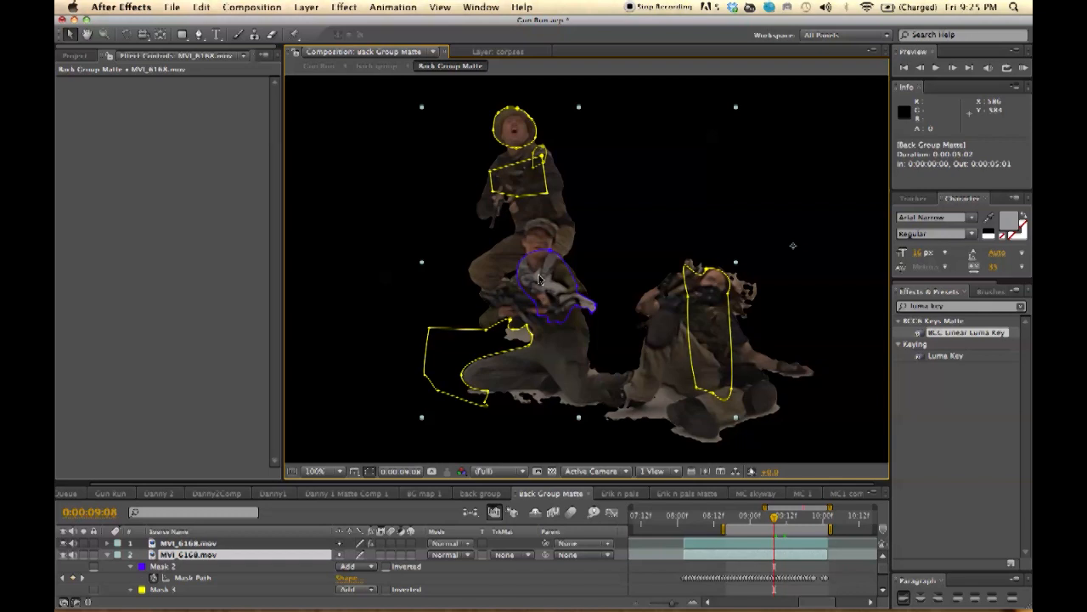
{"action": "mouse_move", "coordinate": [562, 299]}
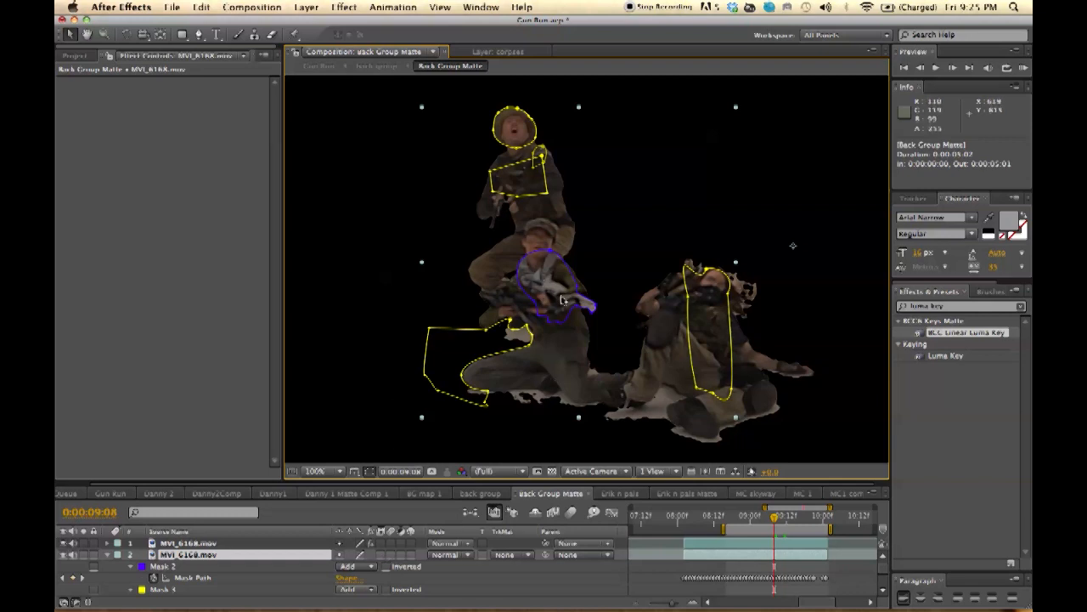
{"action": "mouse_move", "coordinate": [559, 265]}
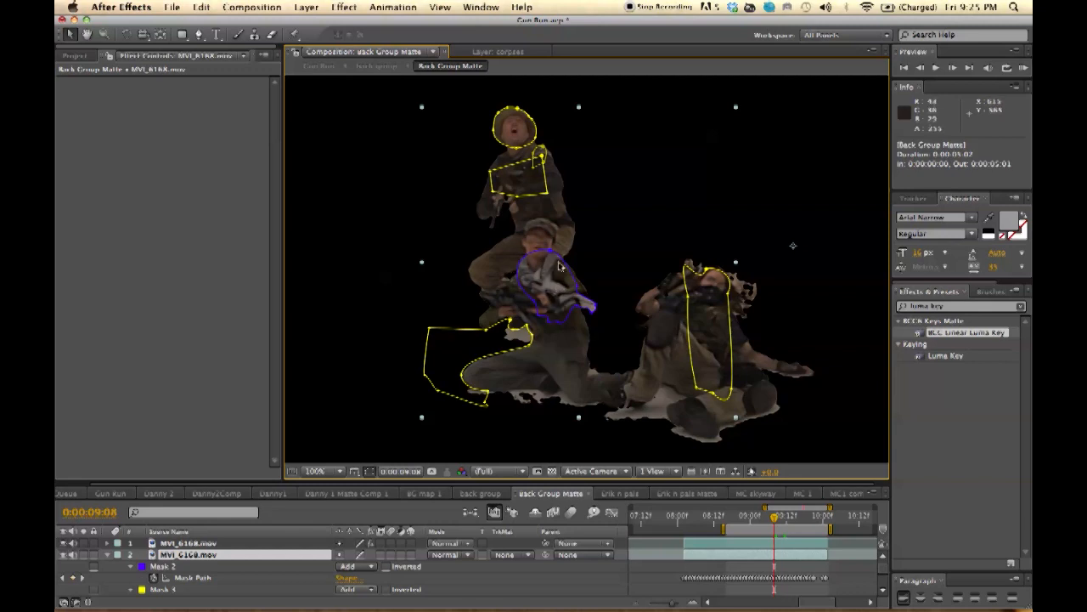
{"action": "mouse_move", "coordinate": [516, 292]}
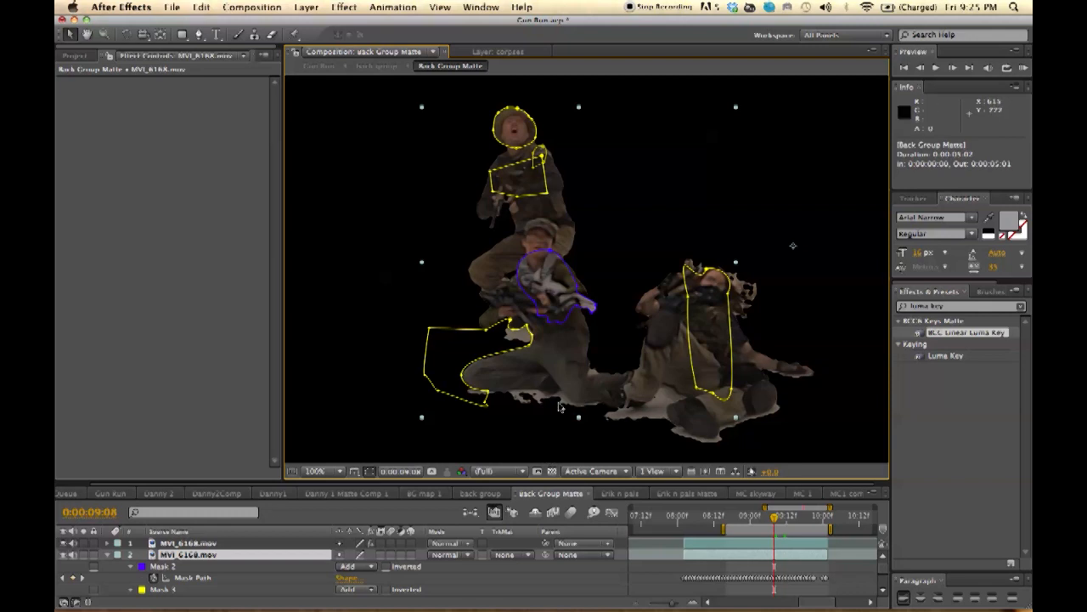
{"action": "mouse_move", "coordinate": [635, 428]}
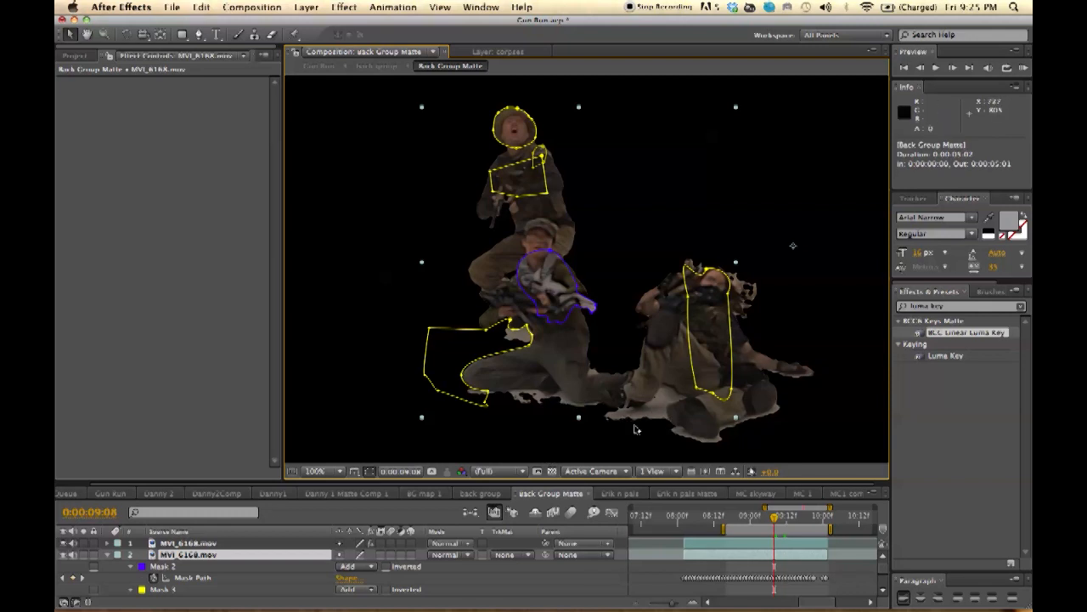
{"action": "mouse_move", "coordinate": [343, 384]}
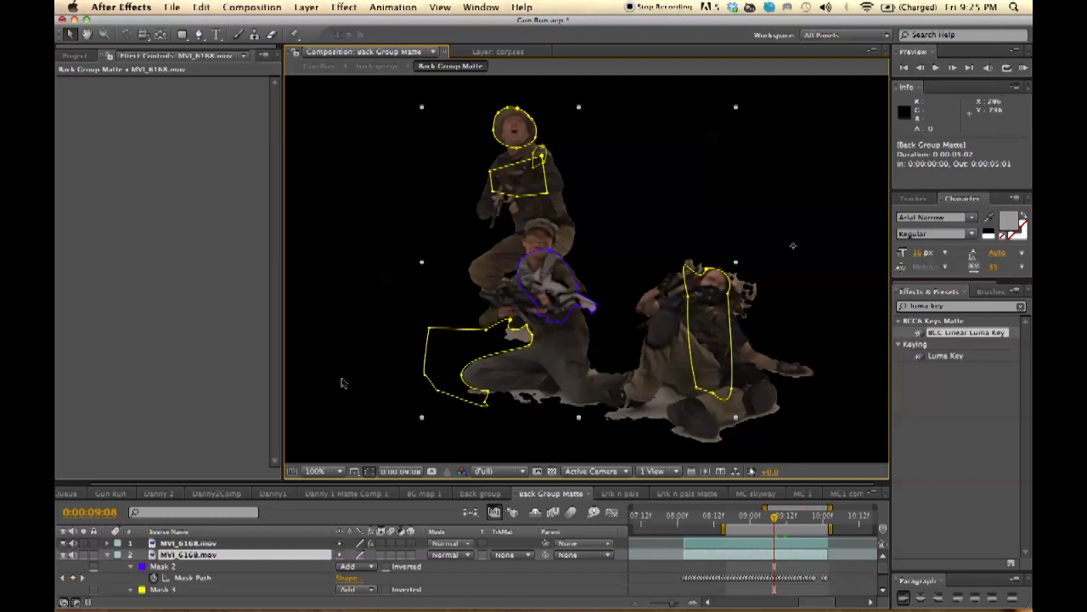
{"action": "mouse_move", "coordinate": [698, 110]}
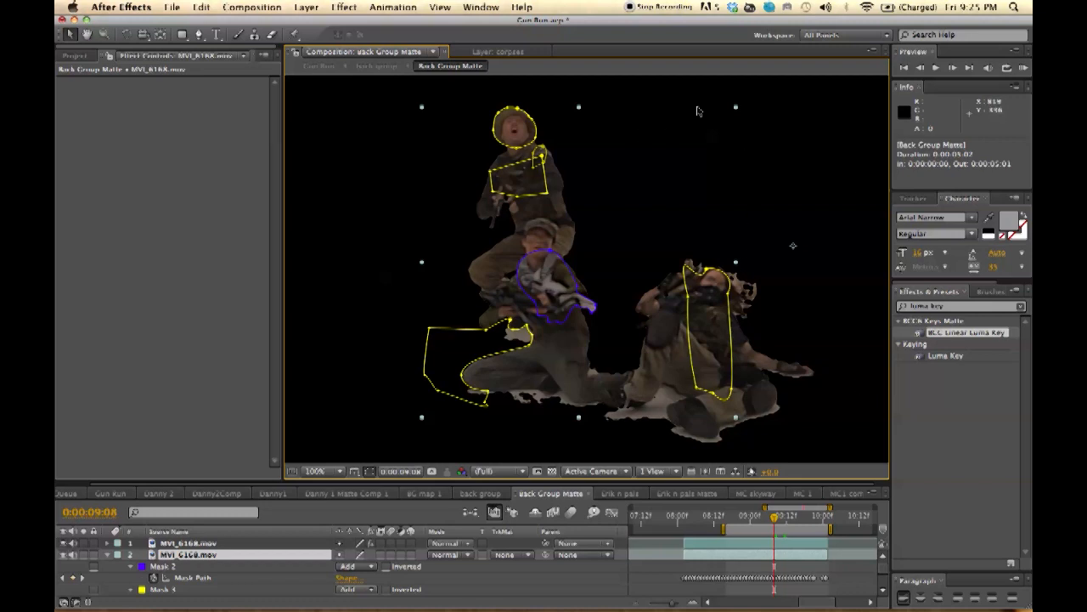
{"action": "mouse_move", "coordinate": [282, 163]}
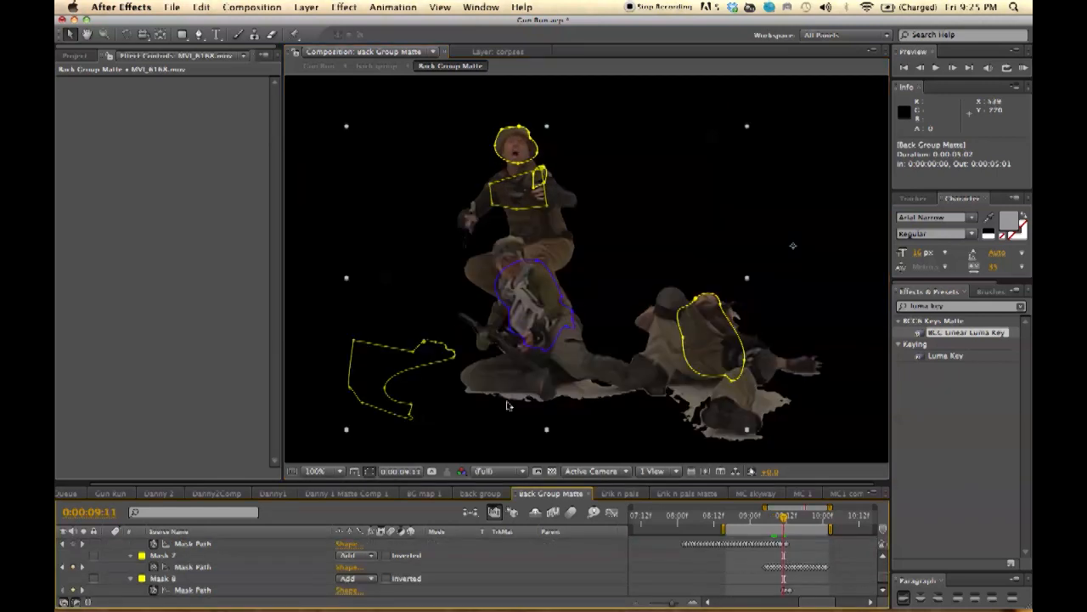
{"action": "mouse_move", "coordinate": [723, 431]}
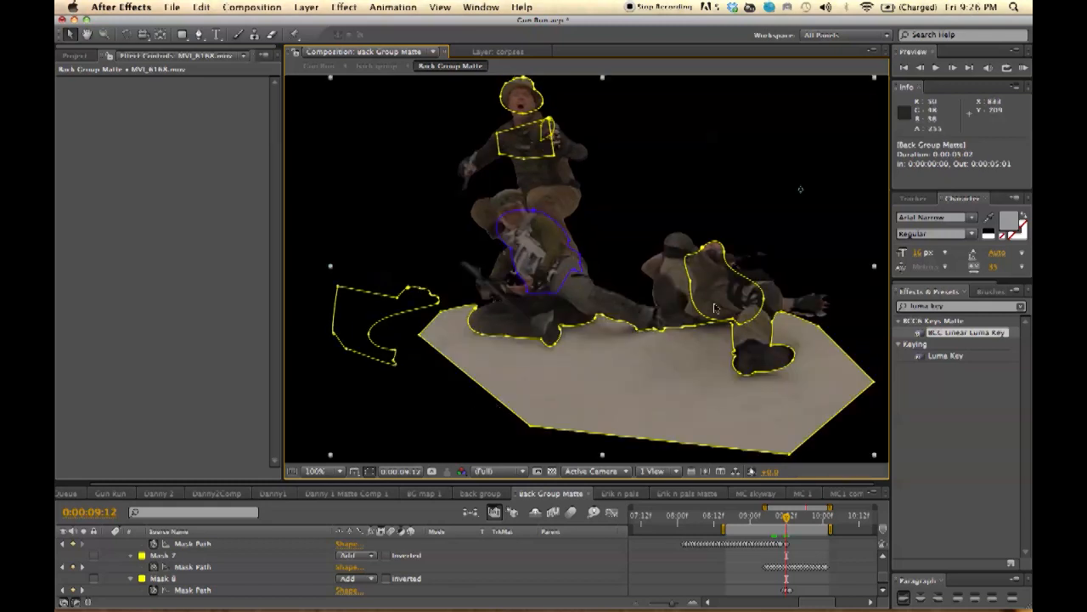
{"action": "mouse_move", "coordinate": [630, 357]}
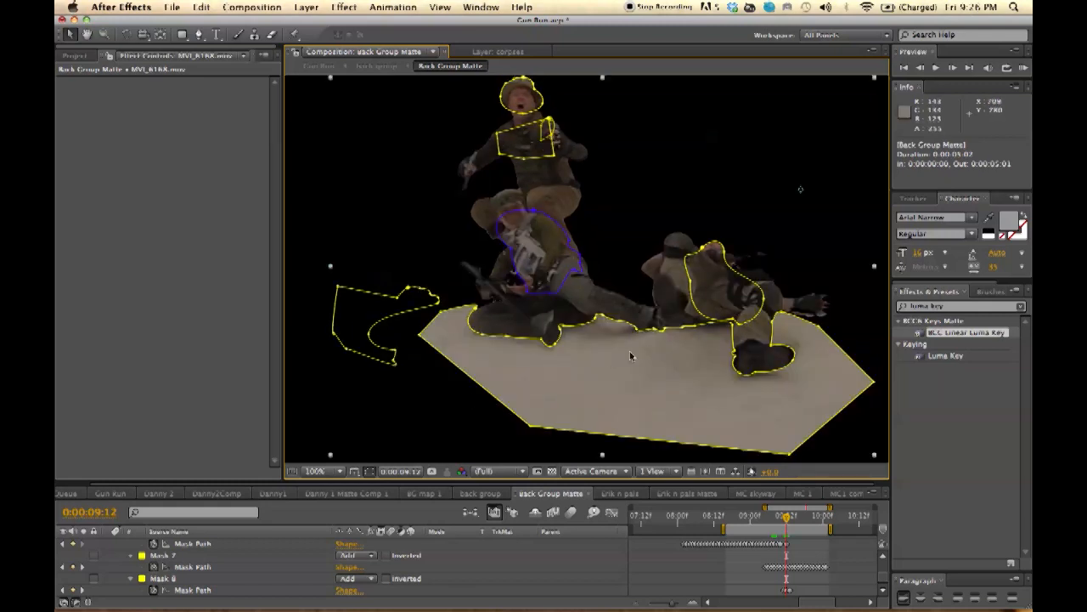
{"action": "mouse_move", "coordinate": [568, 349]}
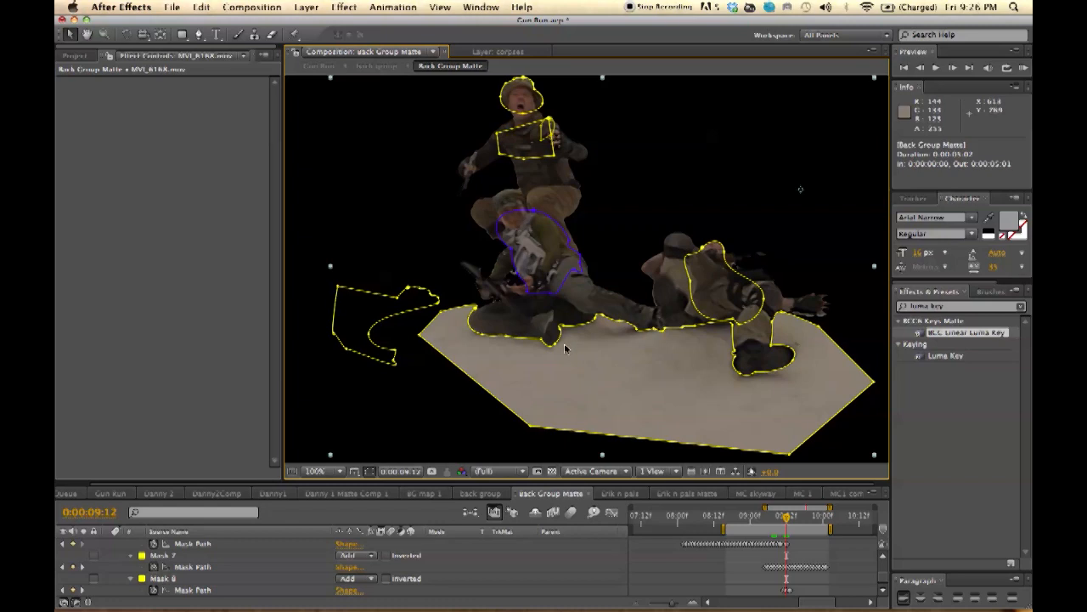
{"action": "mouse_move", "coordinate": [602, 344]}
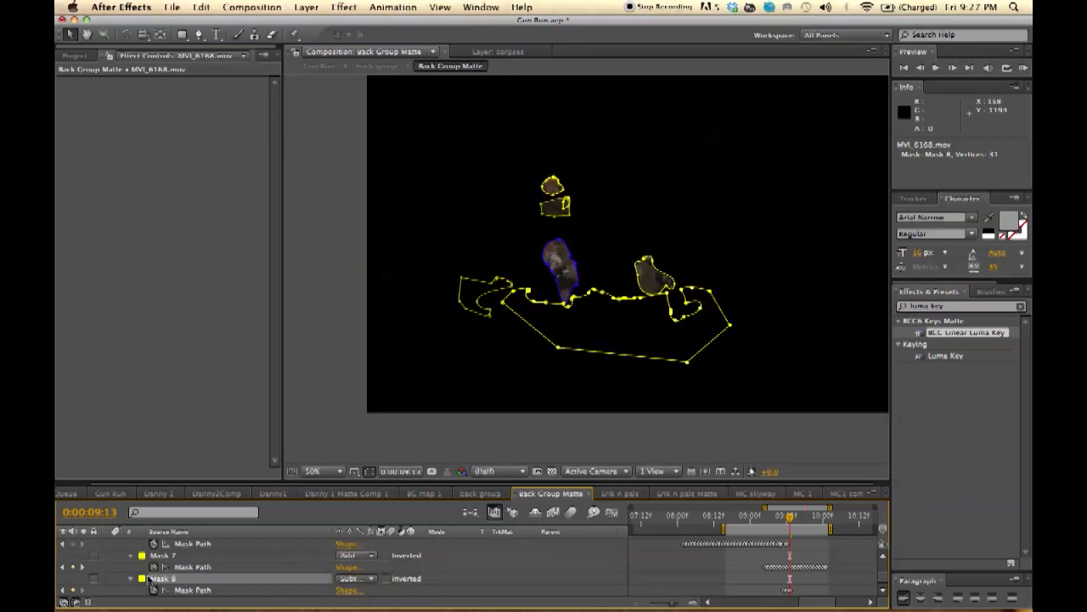
{"action": "mouse_move", "coordinate": [476, 210]}
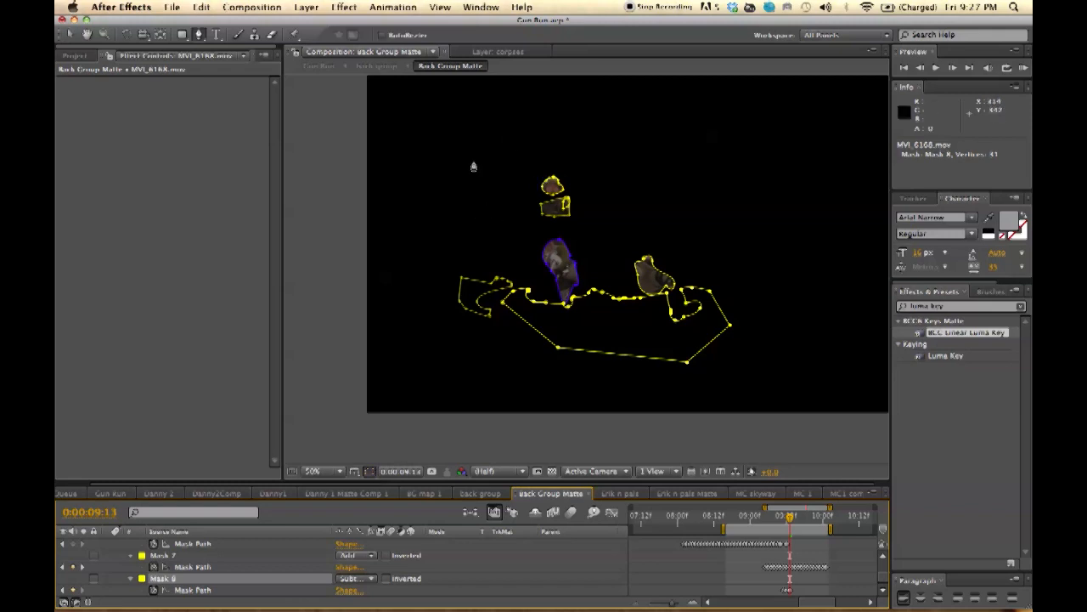
{"action": "mouse_move", "coordinate": [474, 149]}
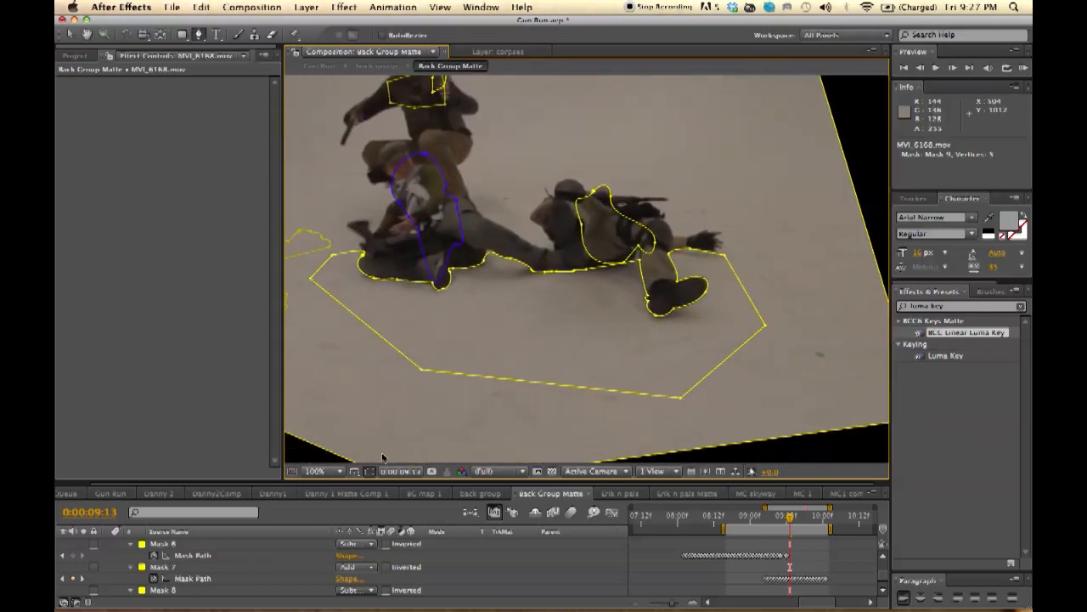
{"action": "mouse_move", "coordinate": [469, 577]}
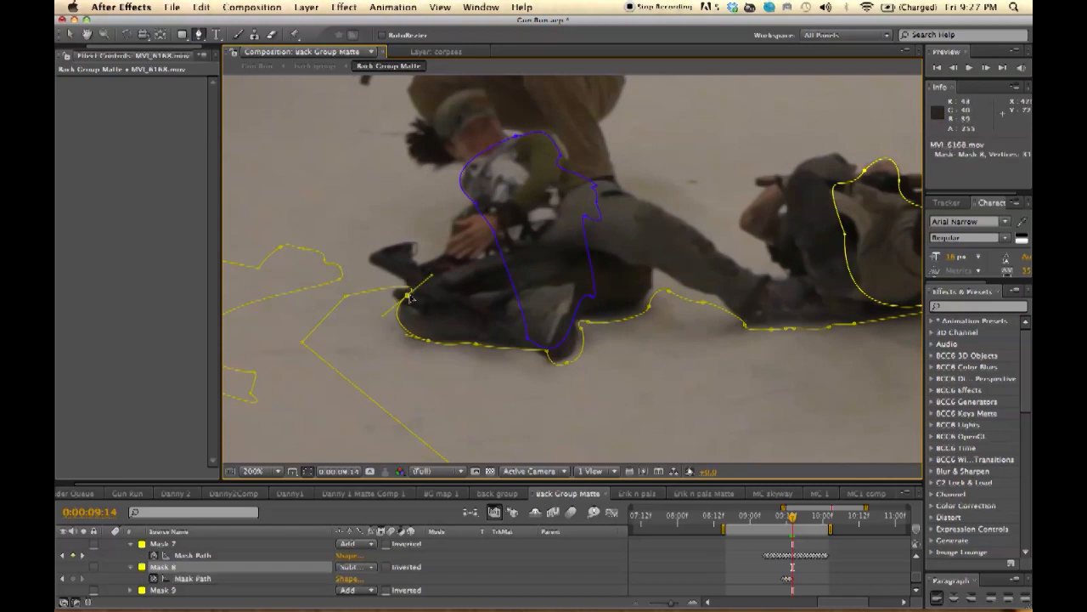
Step: Drag Mask 8's vertices along the soldiers' contact shadow edge at 200% zoom
{"action": "left_click_drag", "start_coordinate": [417, 281], "coordinate": [404, 304]}
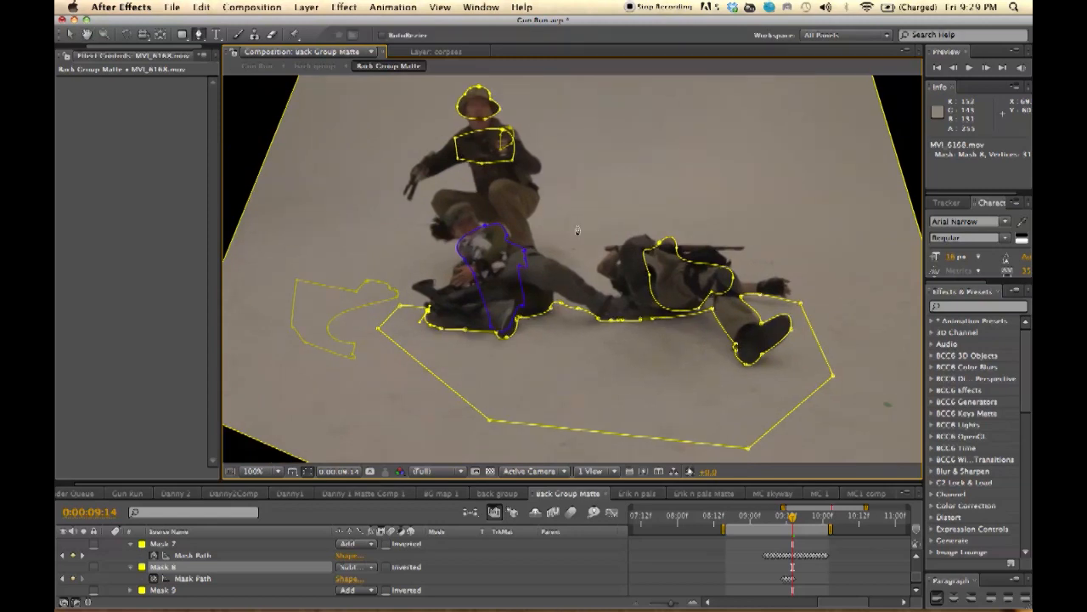
{"action": "mouse_move", "coordinate": [603, 224]}
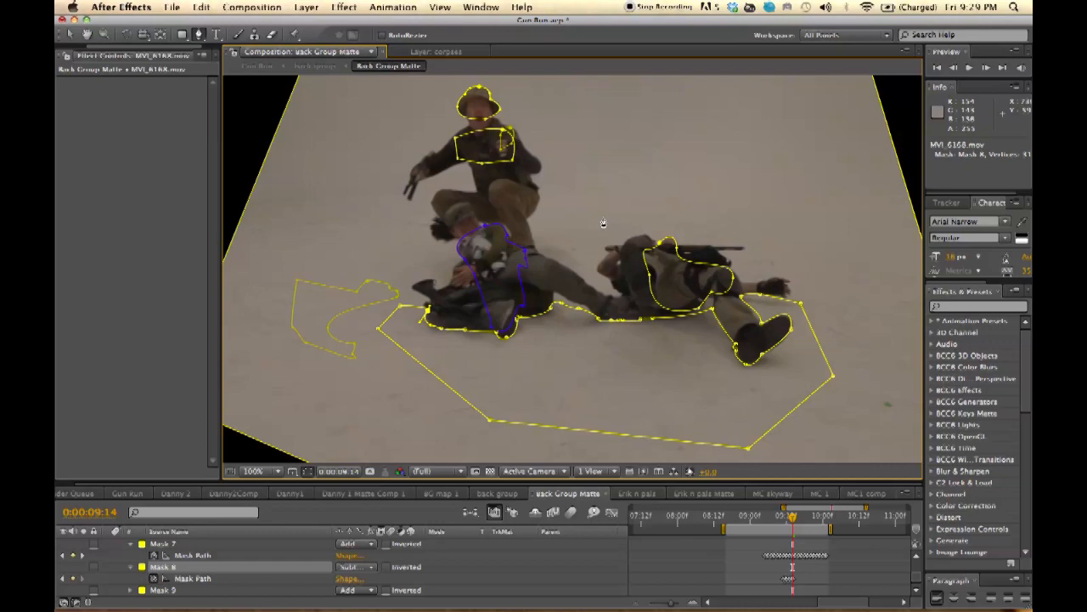
{"action": "mouse_move", "coordinate": [646, 315]}
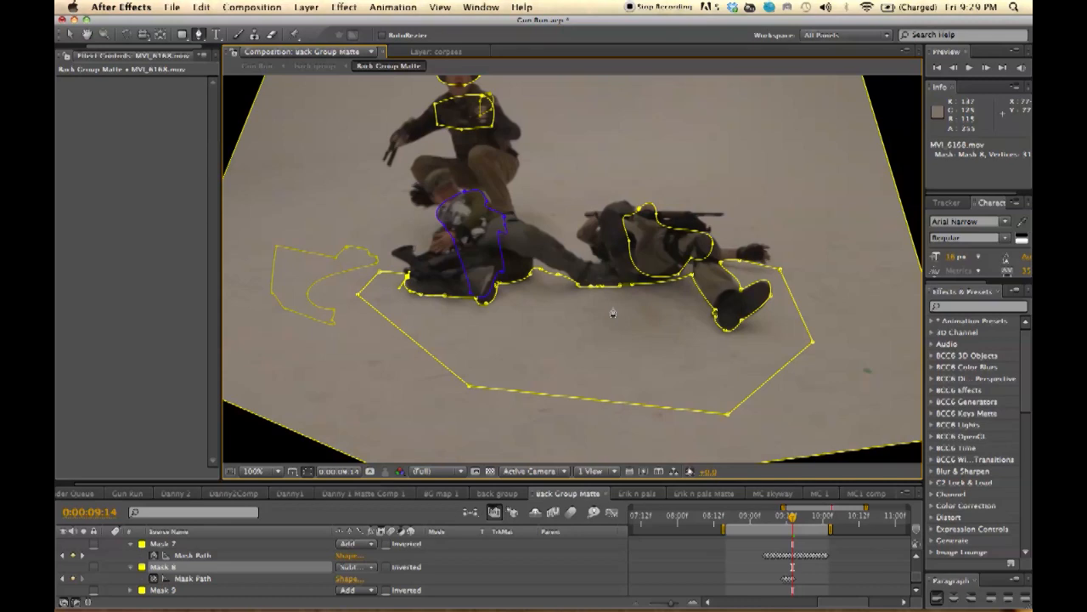
{"action": "mouse_move", "coordinate": [680, 275]}
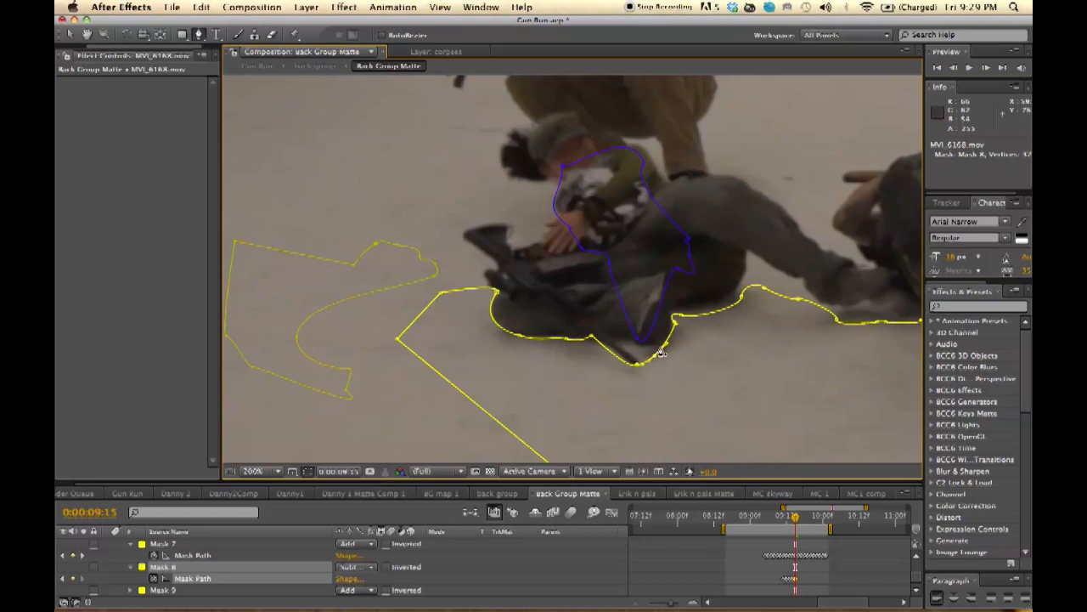
{"action": "mouse_move", "coordinate": [659, 360]}
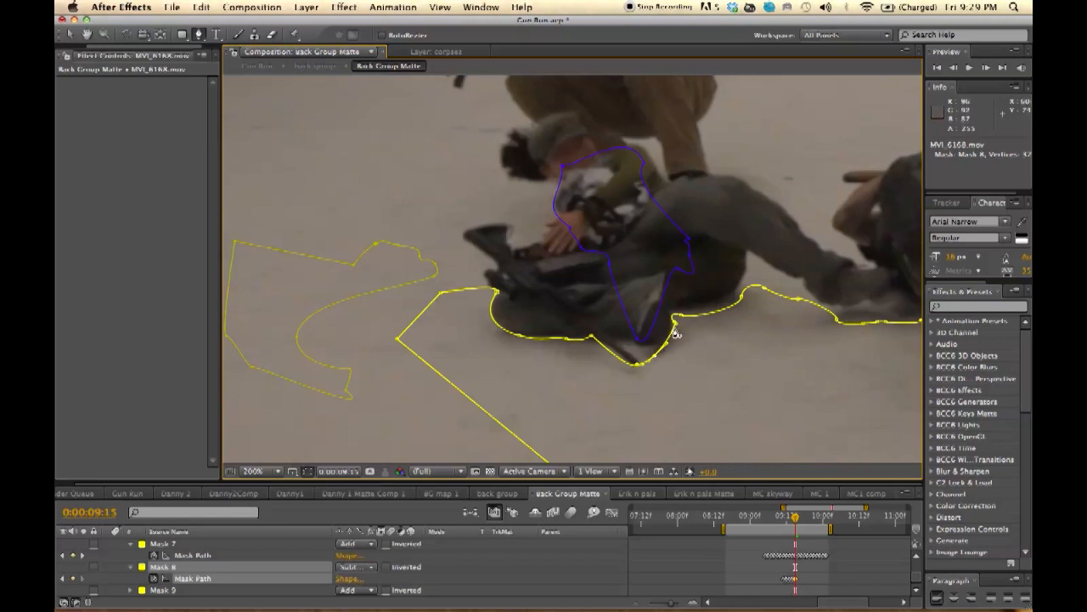
Step: Pull the floor mask edge tight along the fallen soldier's shadow on this frame
{"action": "left_click_drag", "start_coordinate": [676, 331], "coordinate": [637, 360]}
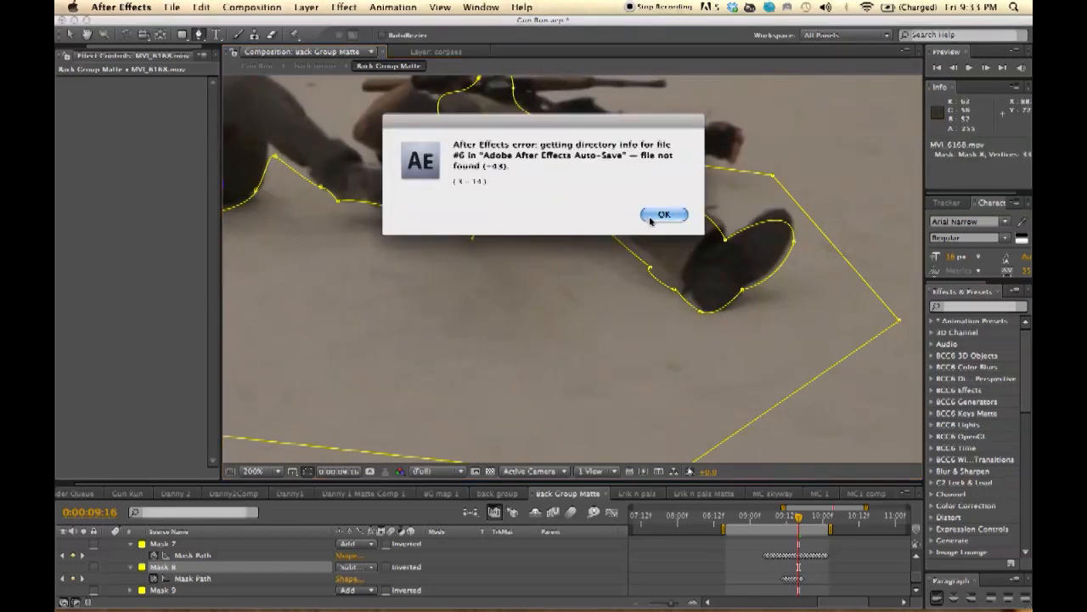
Step: Dismiss the auto-save error and return to the Gun Run composition
{"action": "left_click", "coordinate": [664, 215]}
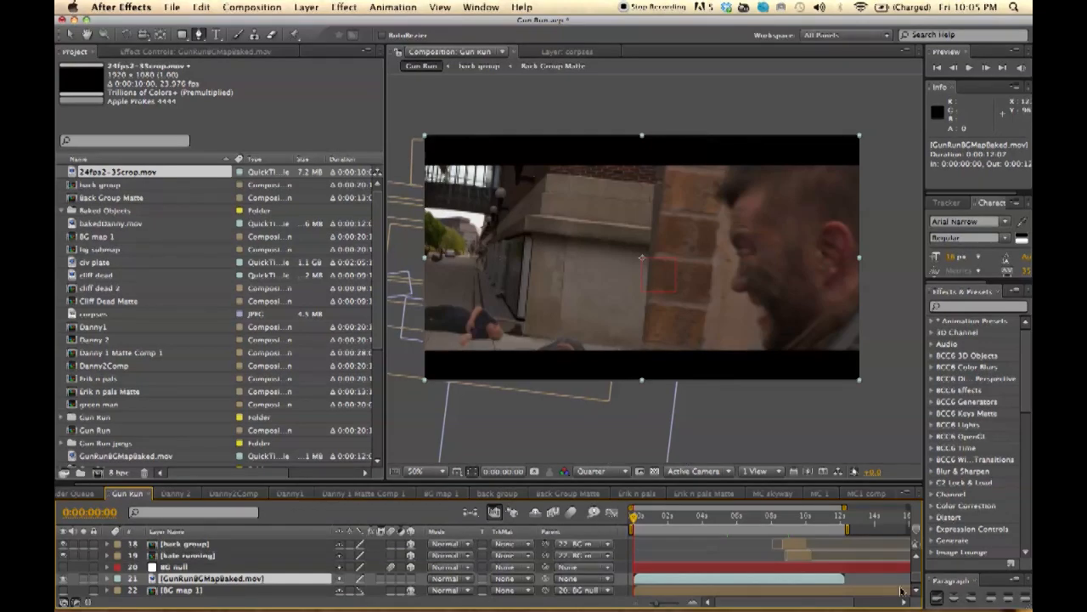
{"action": "left_click", "coordinate": [798, 516]}
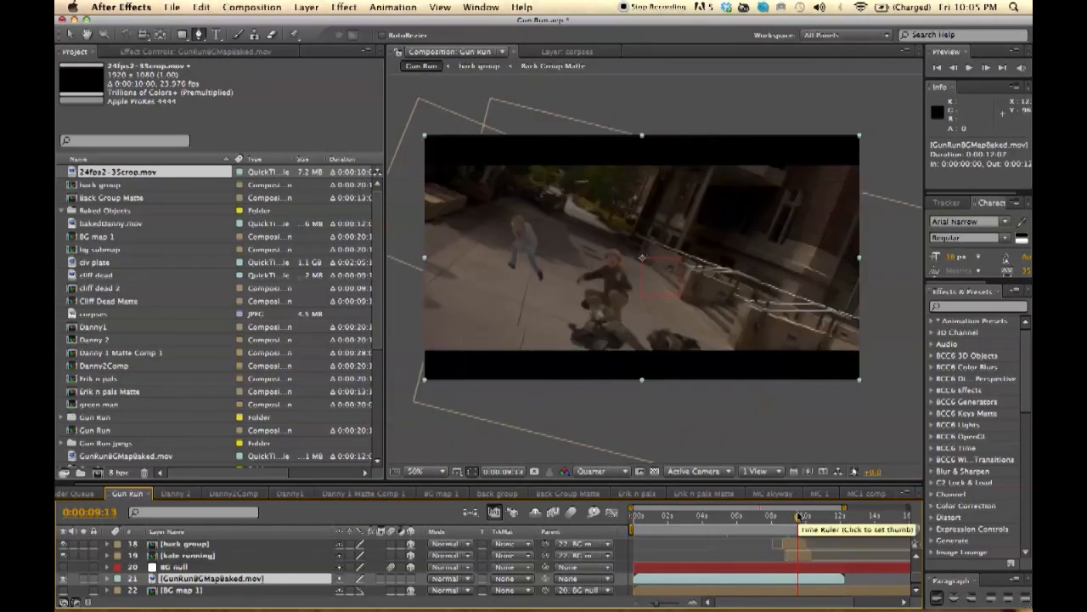
{"action": "left_click", "coordinate": [799, 516]}
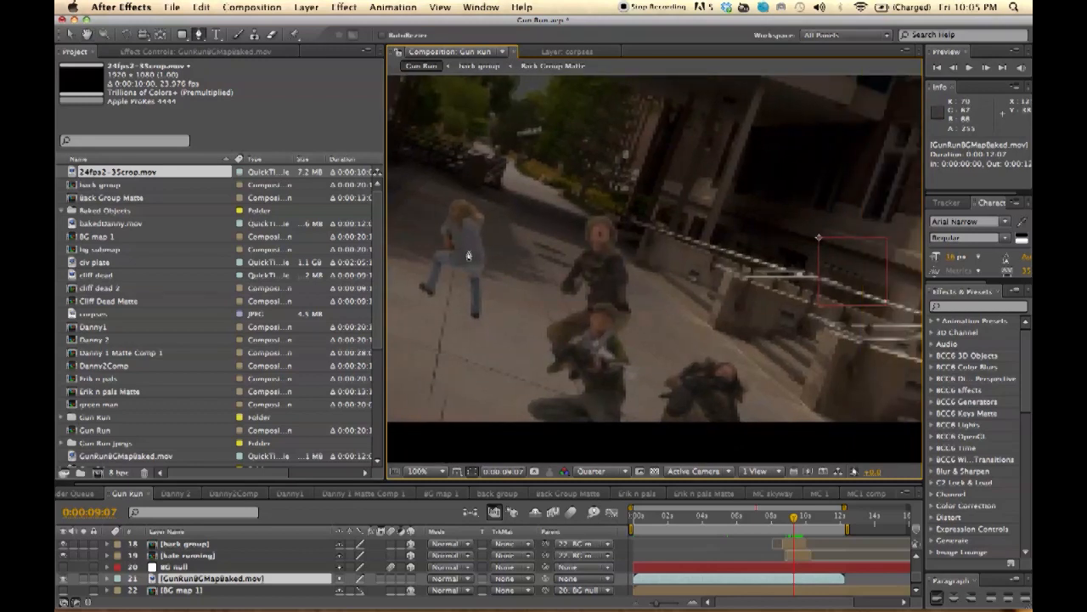
{"action": "mouse_move", "coordinate": [469, 315]}
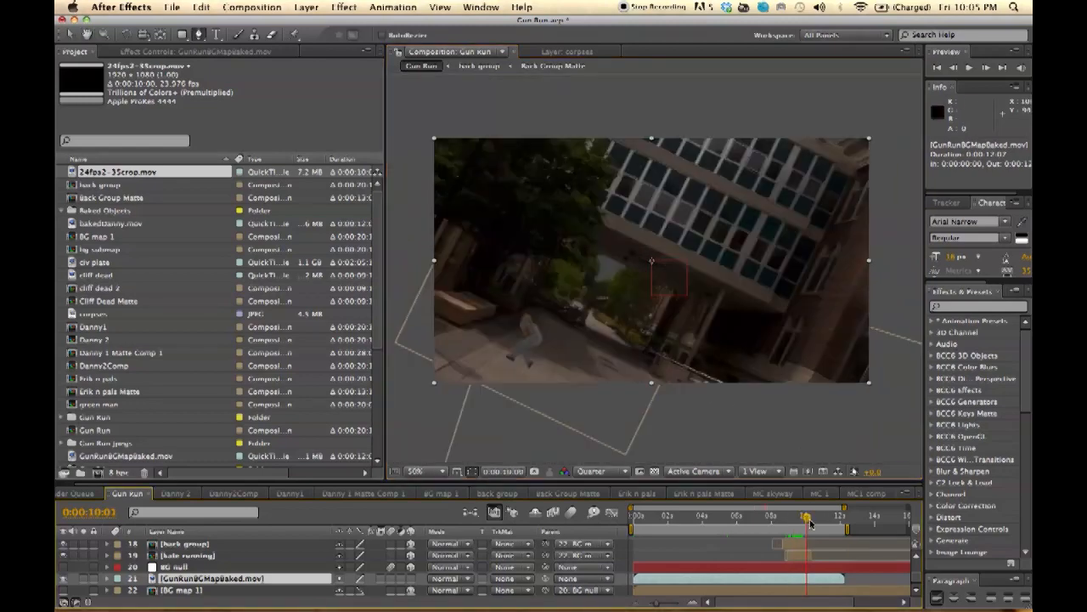
{"action": "left_click", "coordinate": [829, 518]}
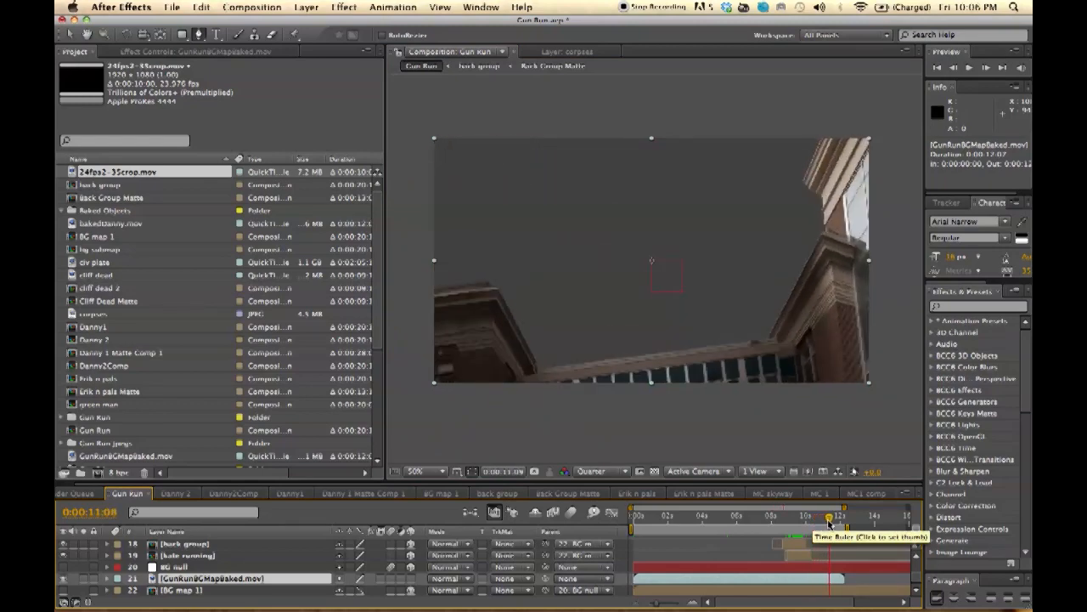
{"action": "left_click", "coordinate": [756, 517]}
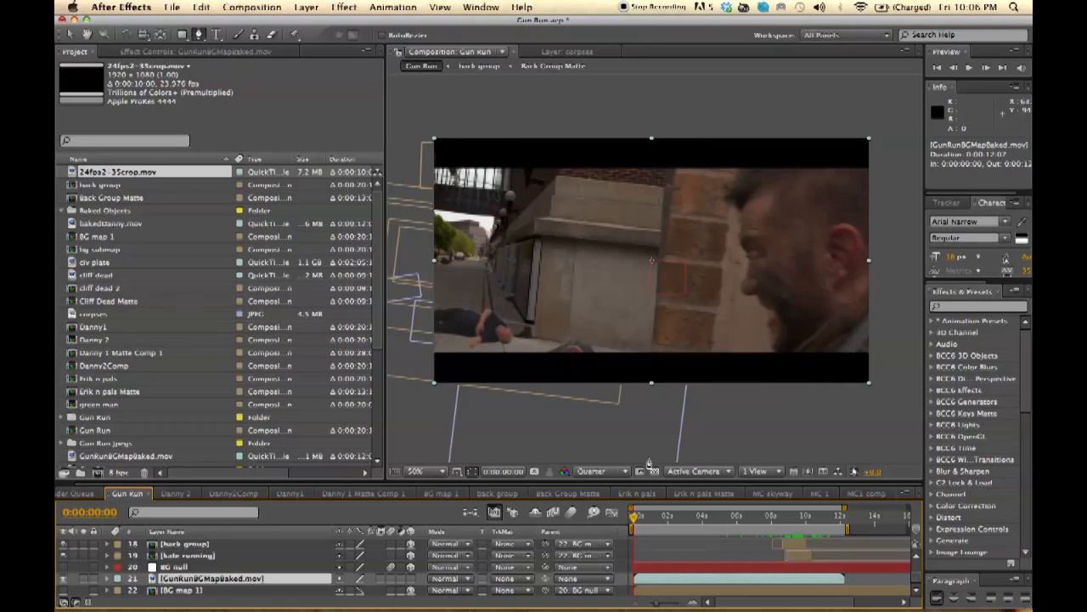
{"action": "mouse_move", "coordinate": [737, 377]}
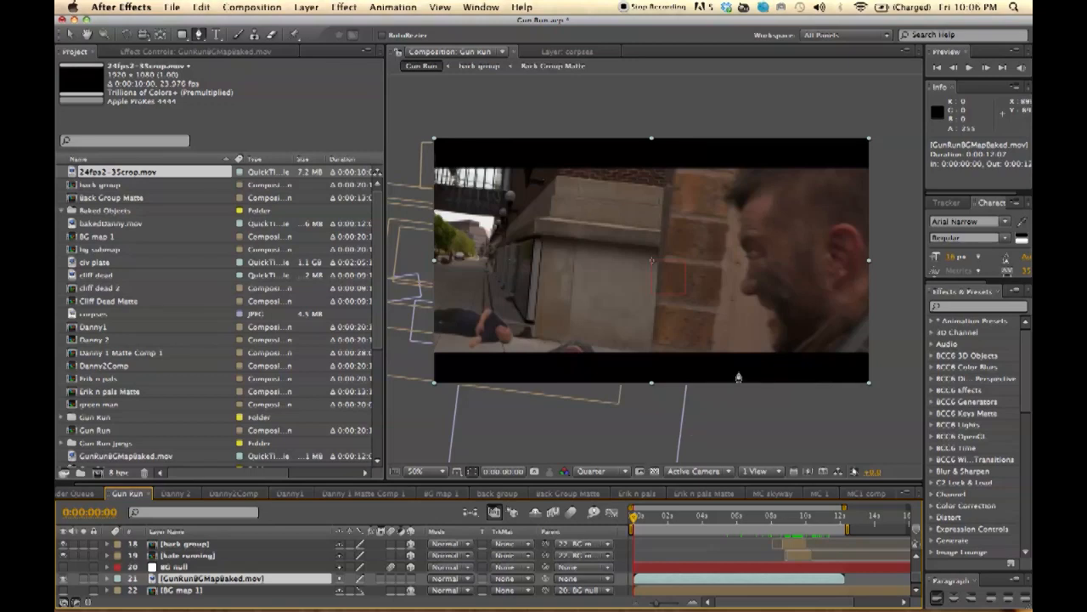
{"action": "mouse_move", "coordinate": [700, 401]}
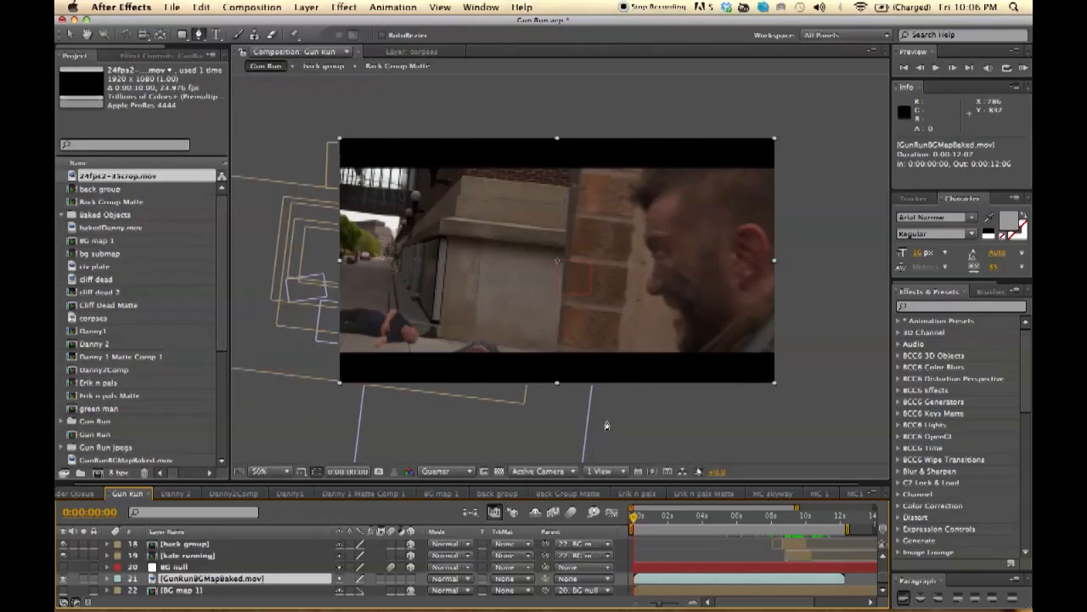
{"action": "mouse_move", "coordinate": [746, 538]}
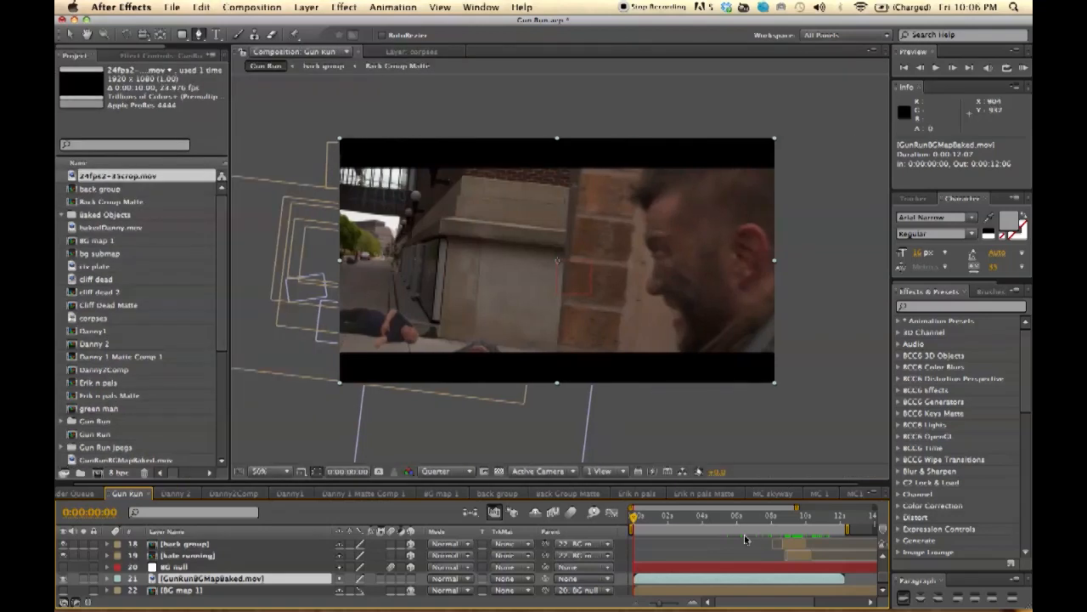
{"action": "mouse_move", "coordinate": [670, 522]}
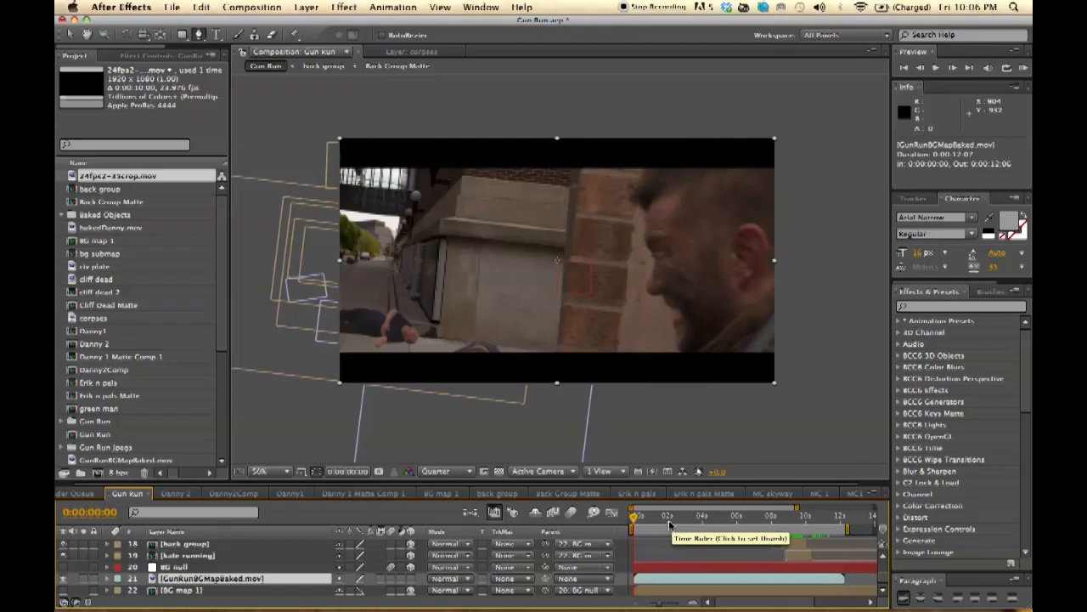